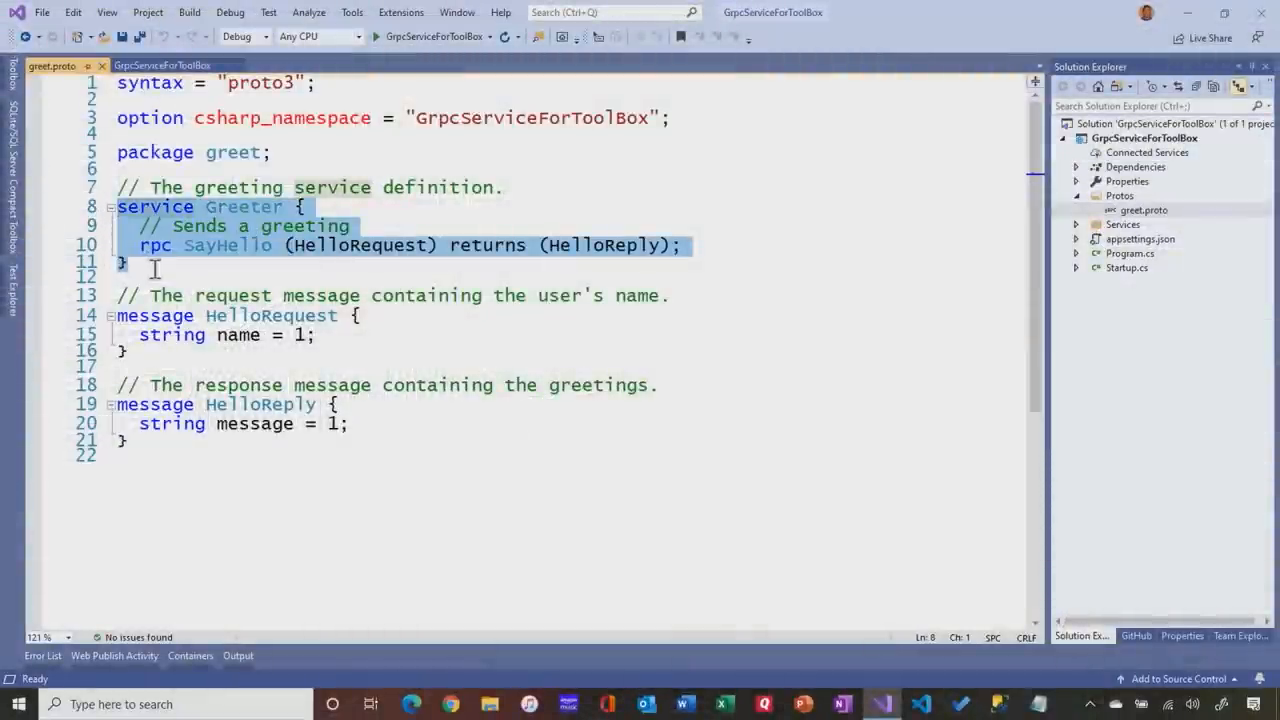
Bring up the GrpcServiceForToolBox project's Service References page listing greet.proto as a gRPC server reference
click(124, 262)
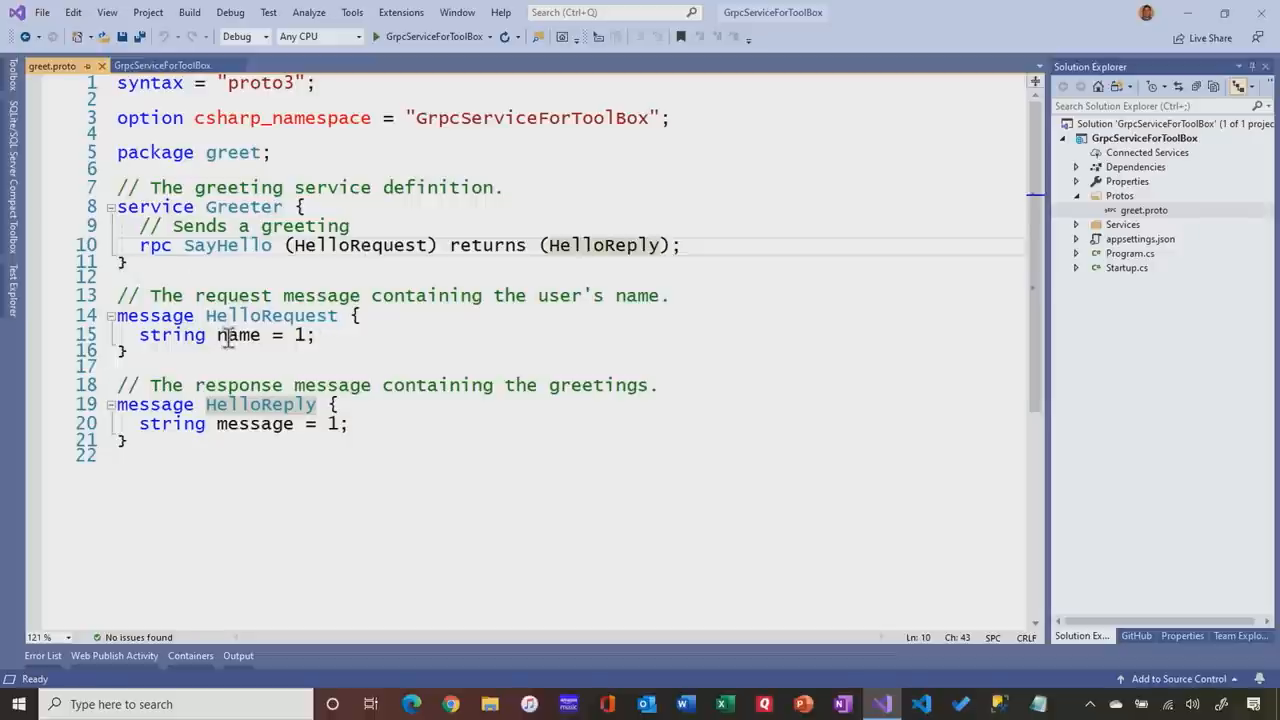
mouse_move(250, 344)
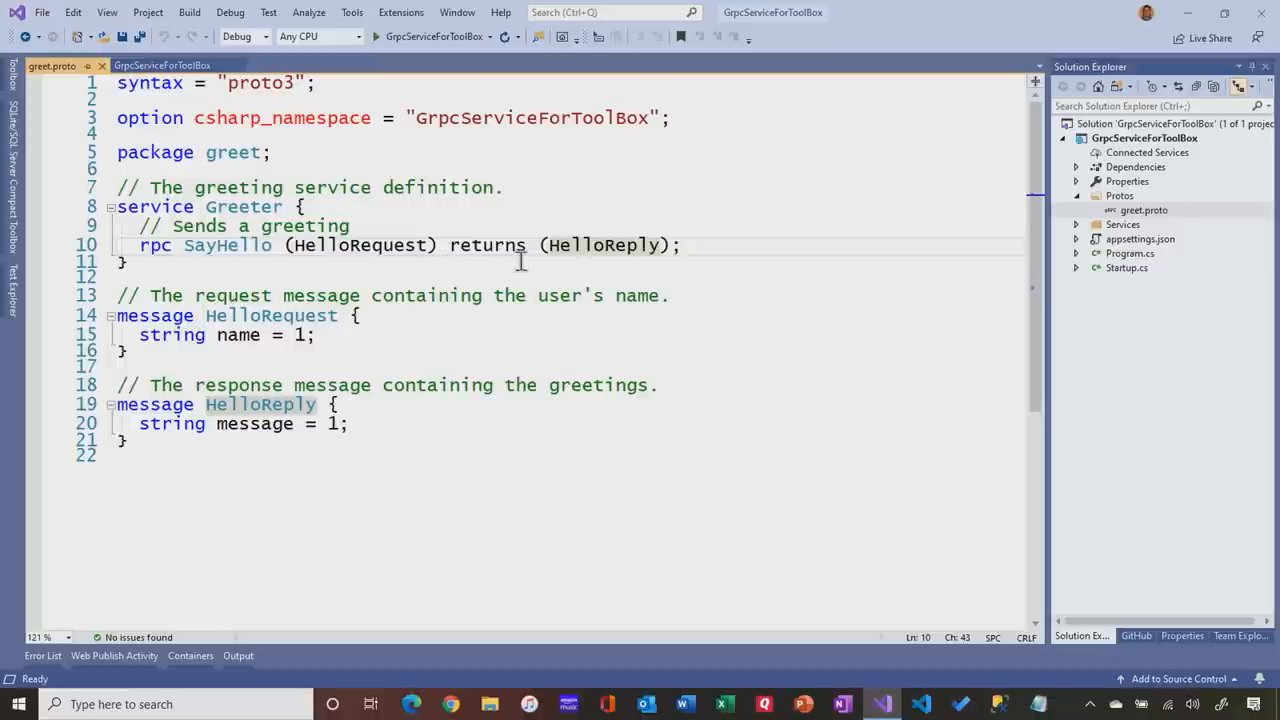
click(584, 244)
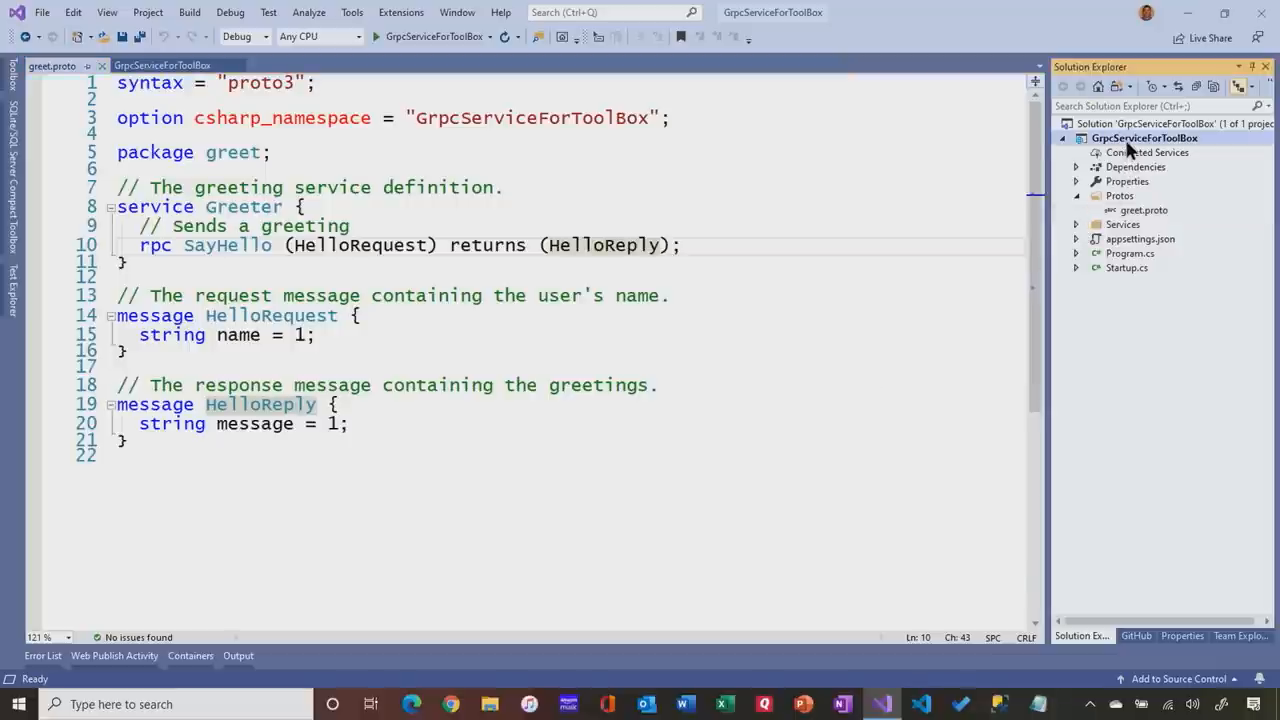
right_click(1144, 138)
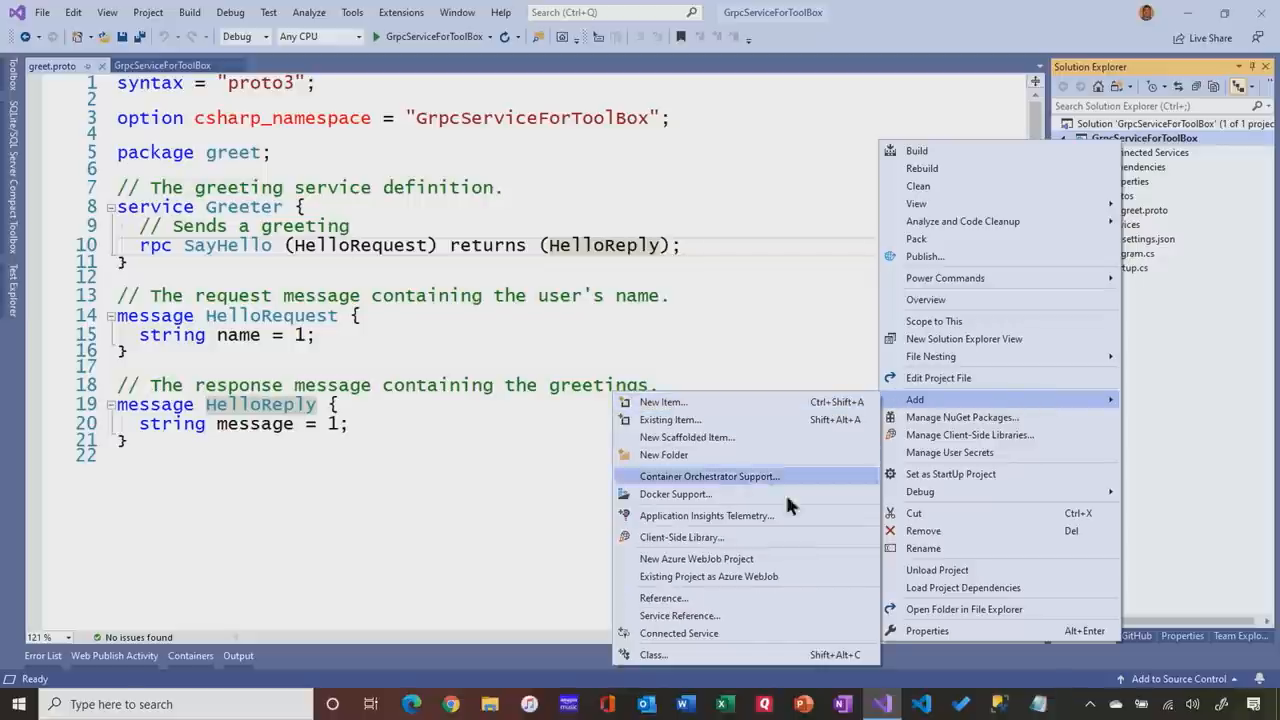
mouse_move(752, 624)
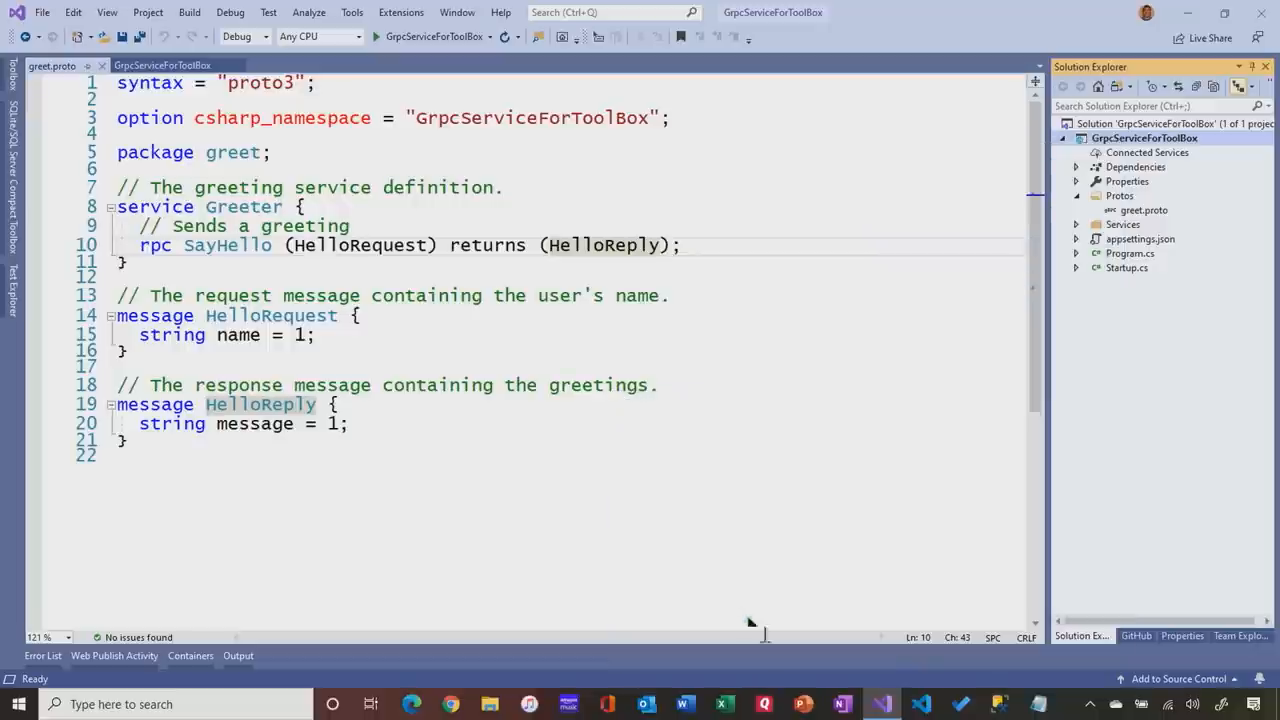
click(164, 64)
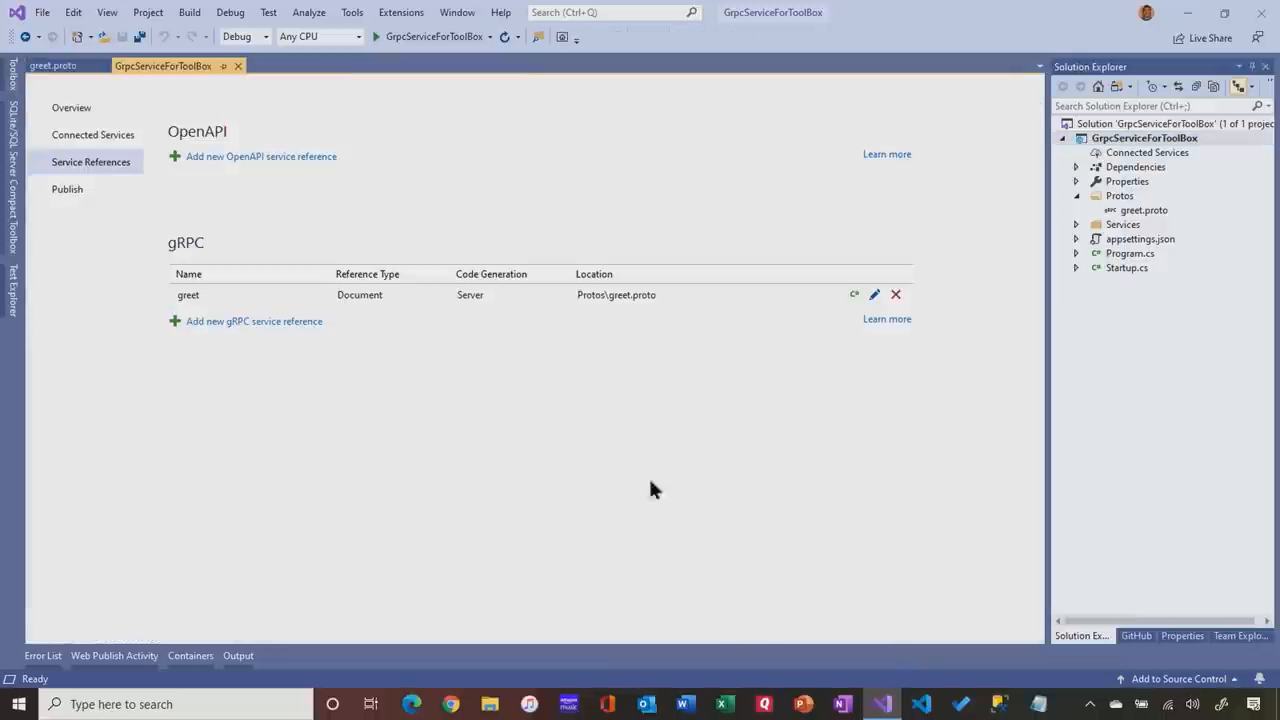
mouse_move(190, 304)
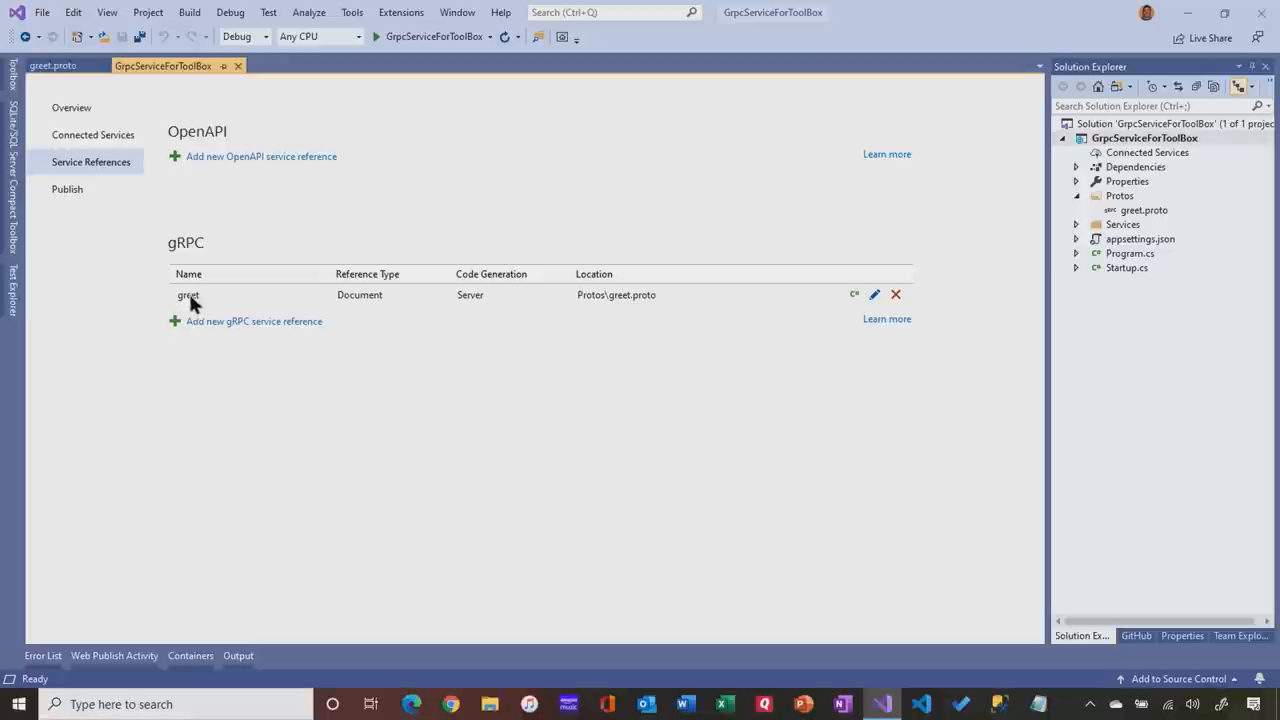
mouse_move(188, 308)
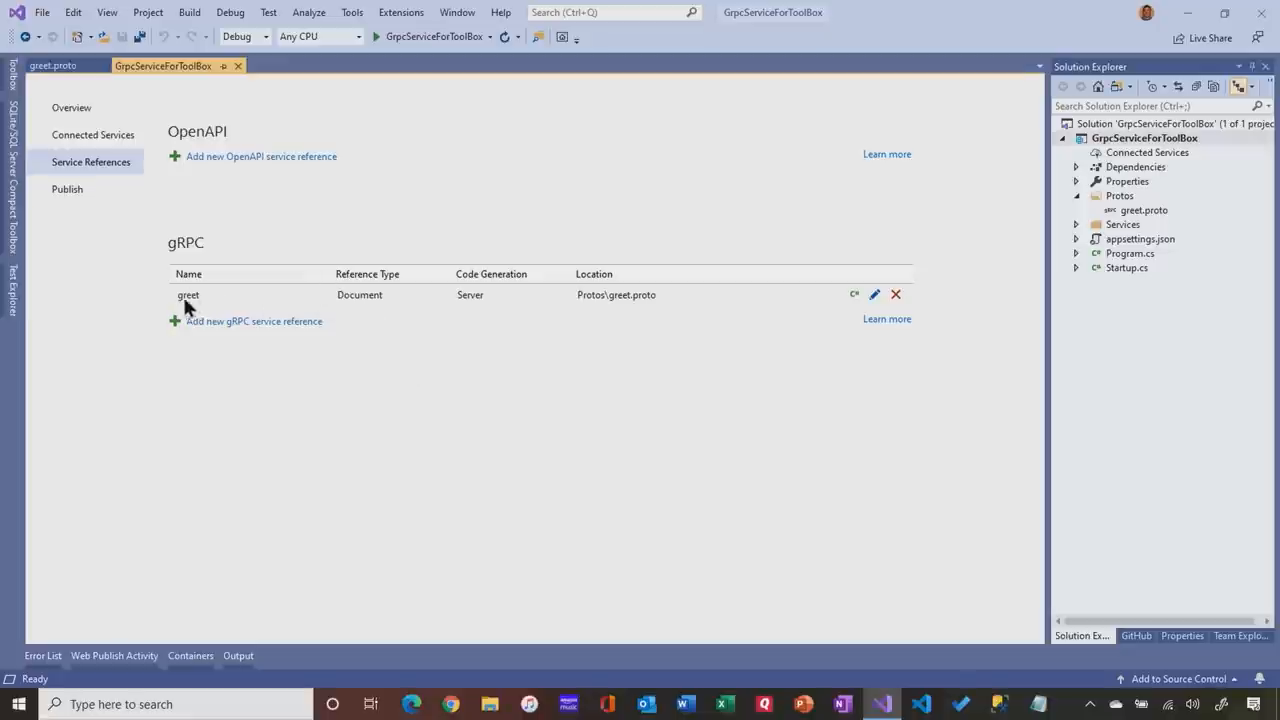
mouse_move(358, 308)
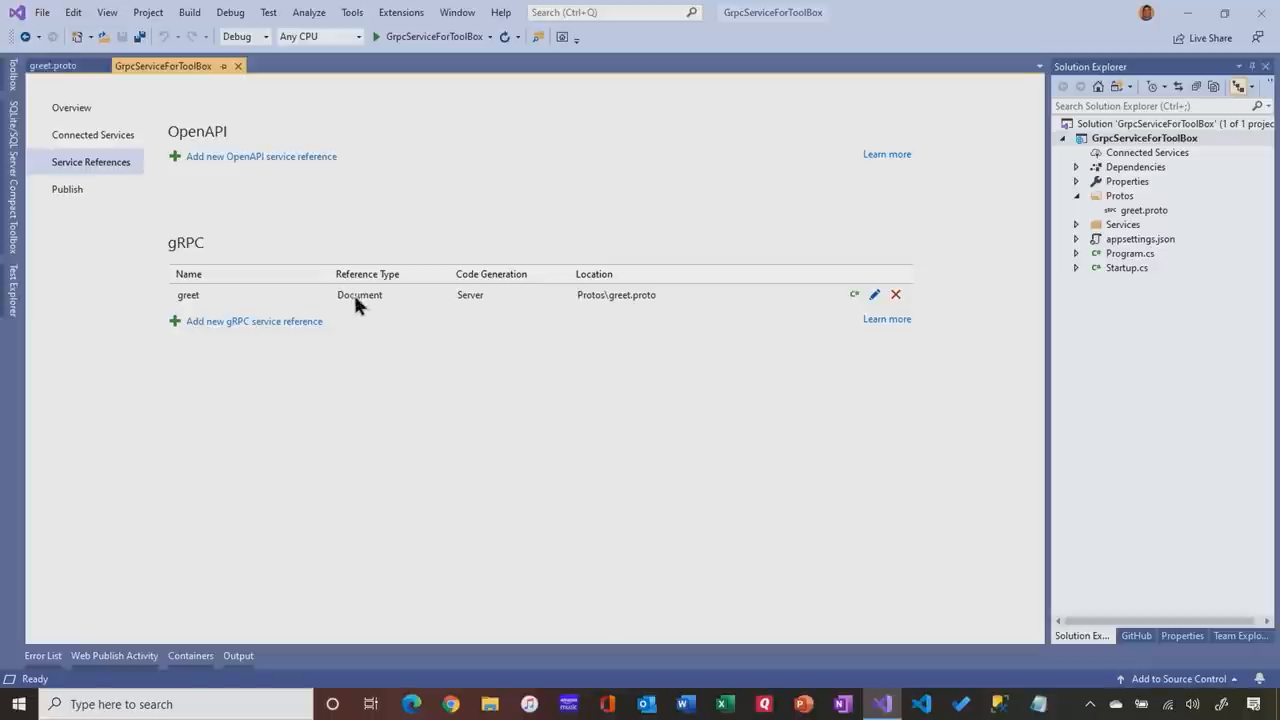
mouse_move(470, 300)
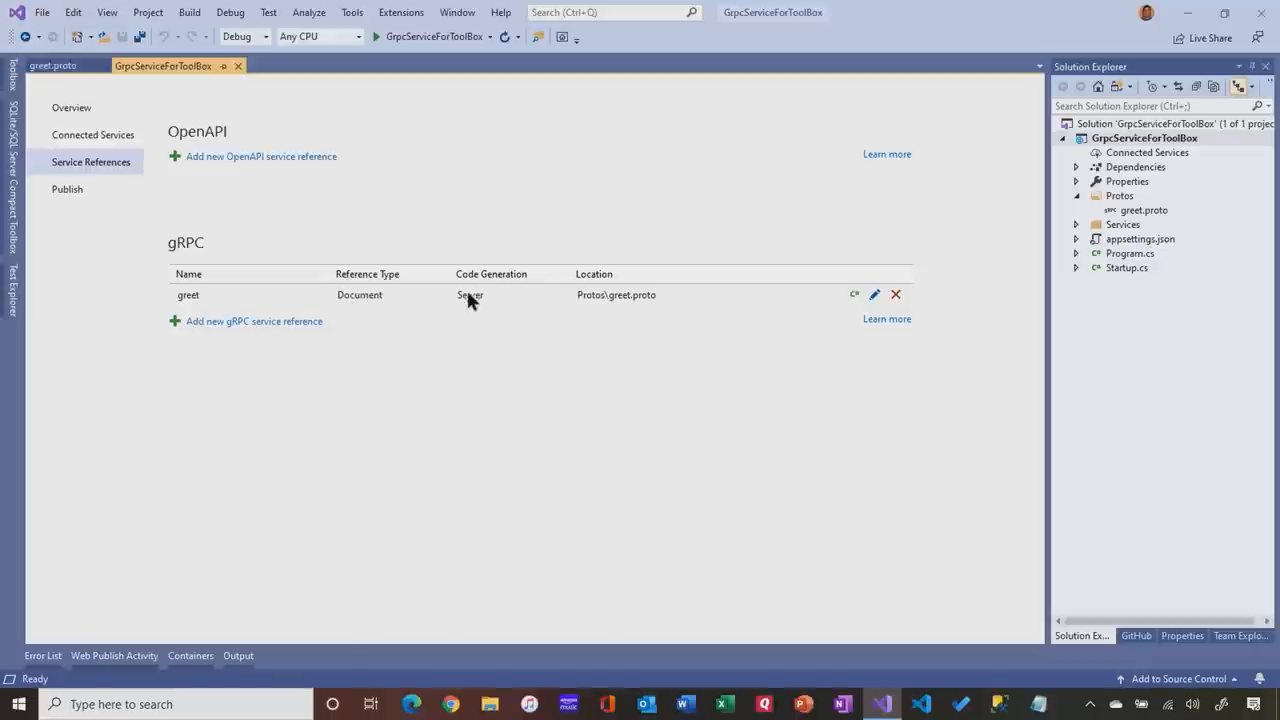
mouse_move(458, 304)
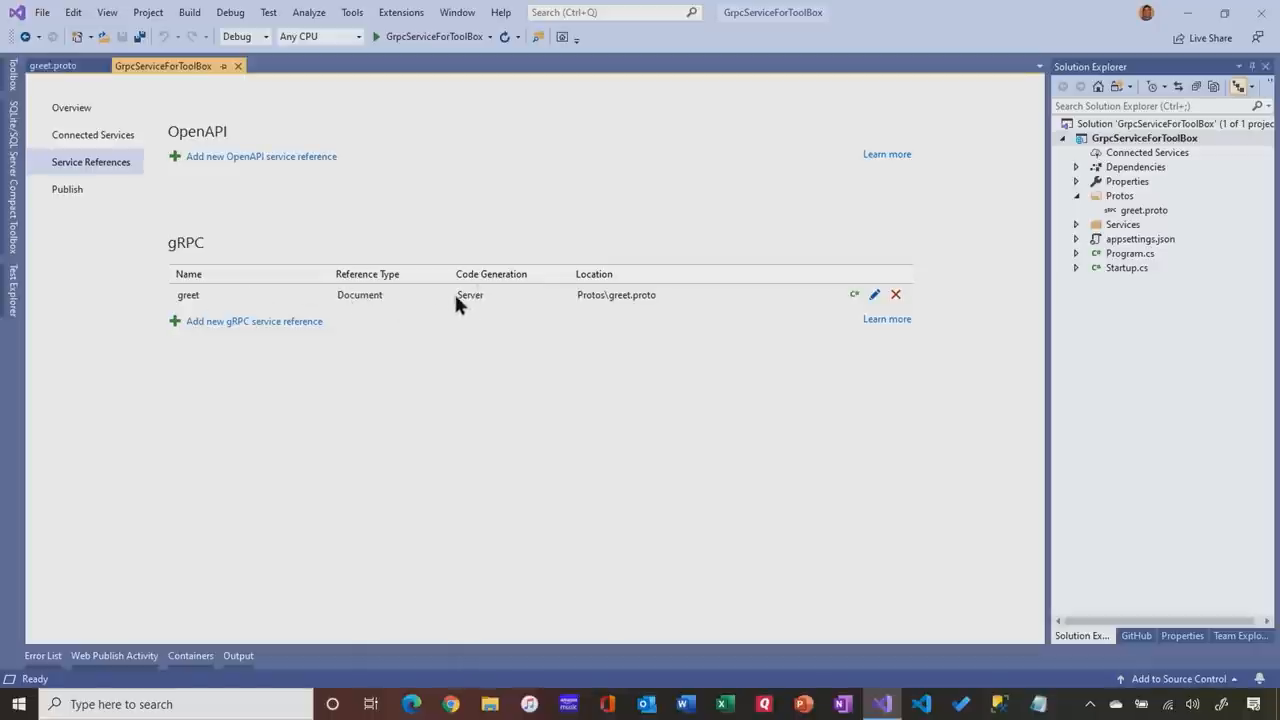
mouse_move(476, 304)
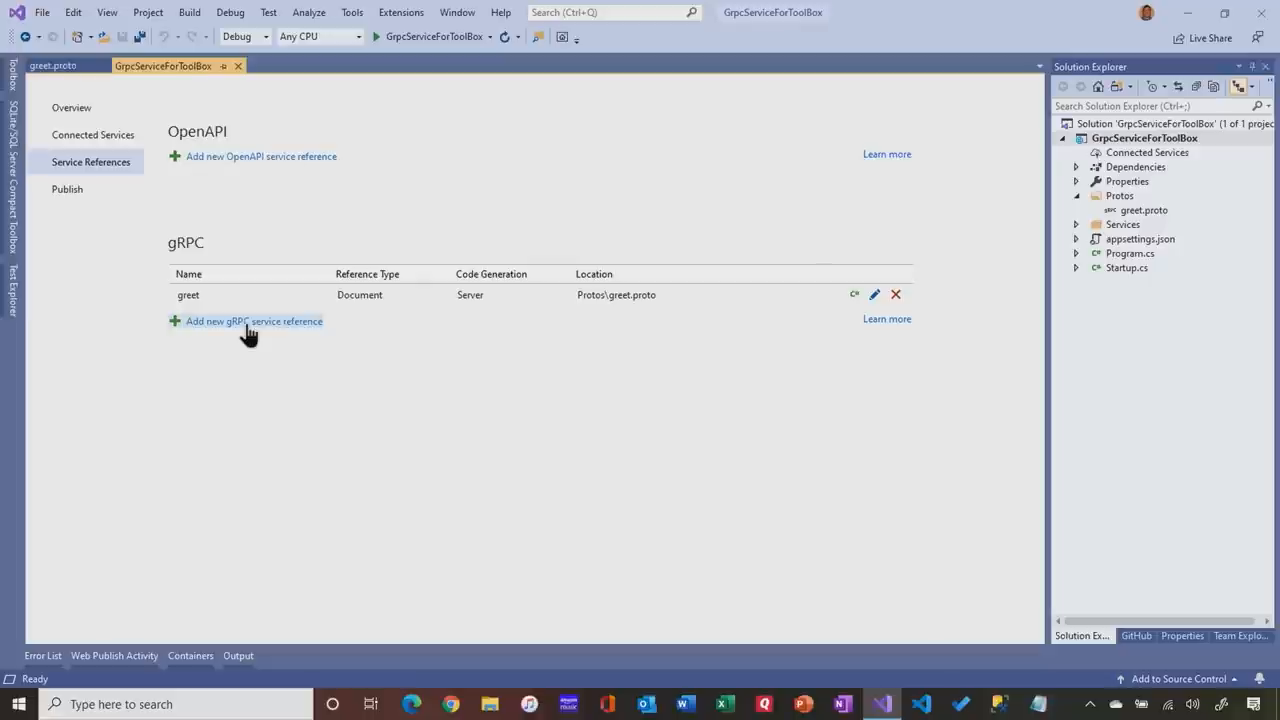
mouse_move(252, 336)
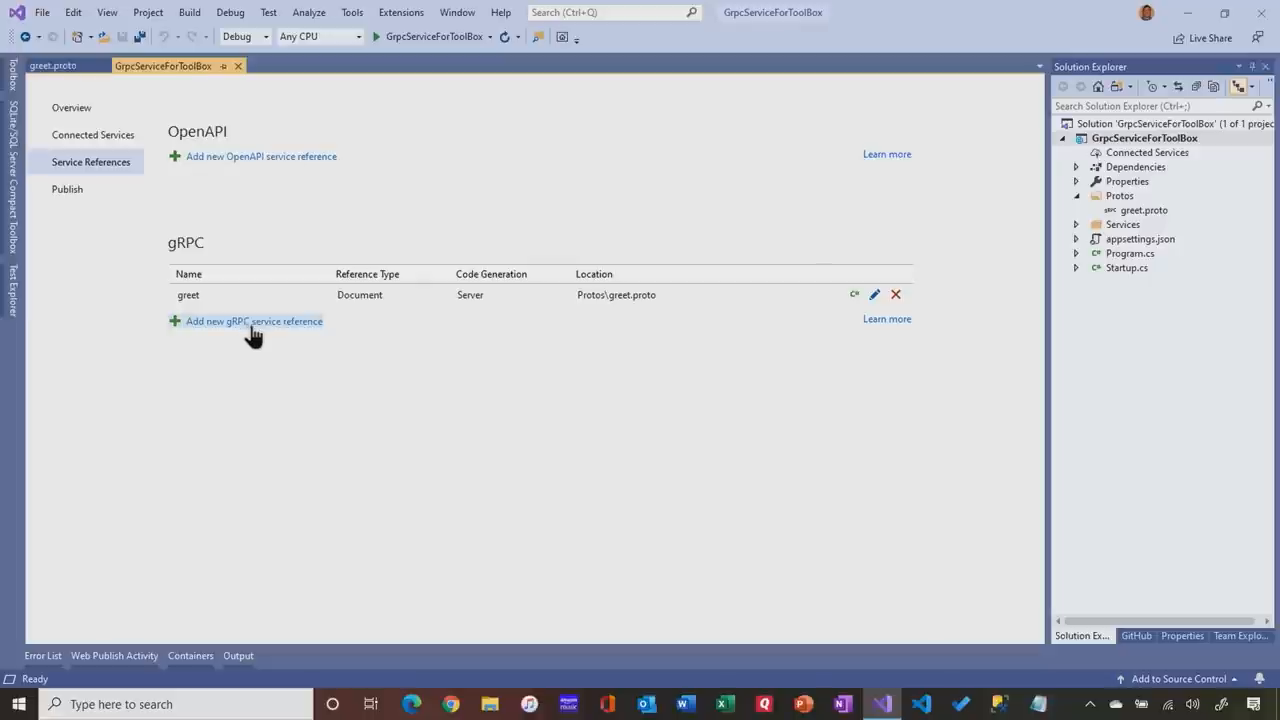
mouse_move(308, 300)
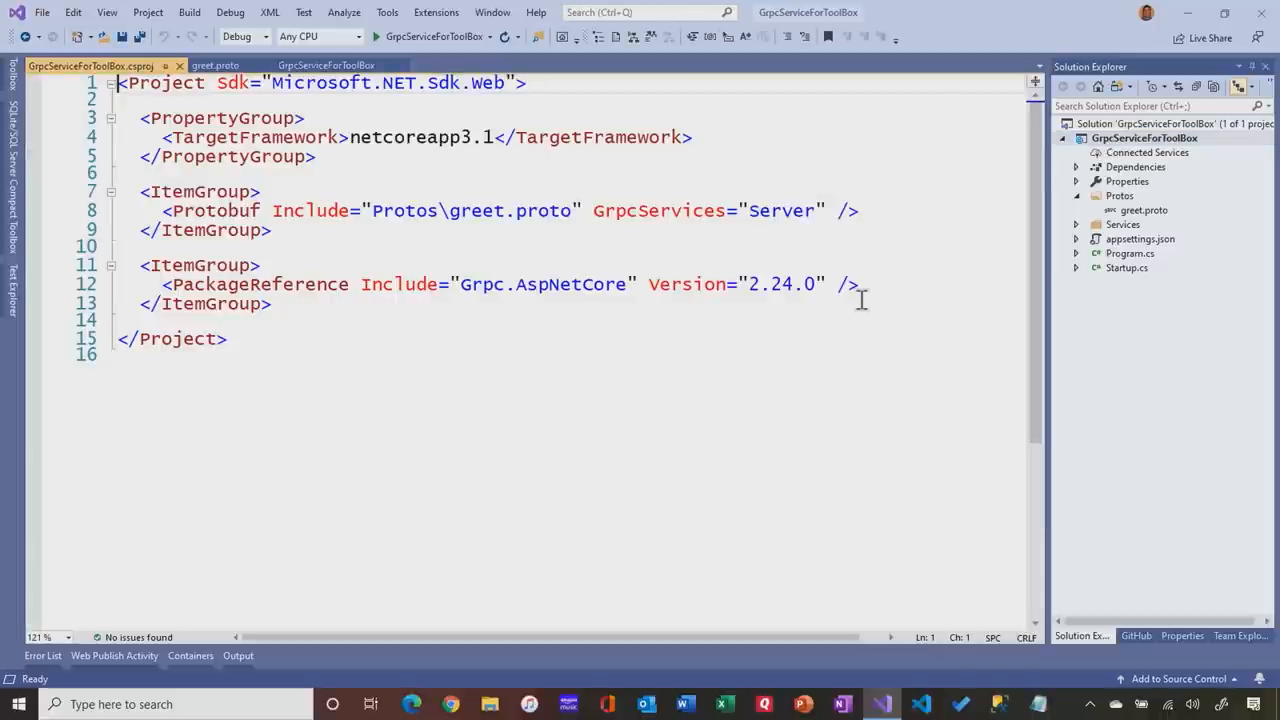
mouse_move(402, 212)
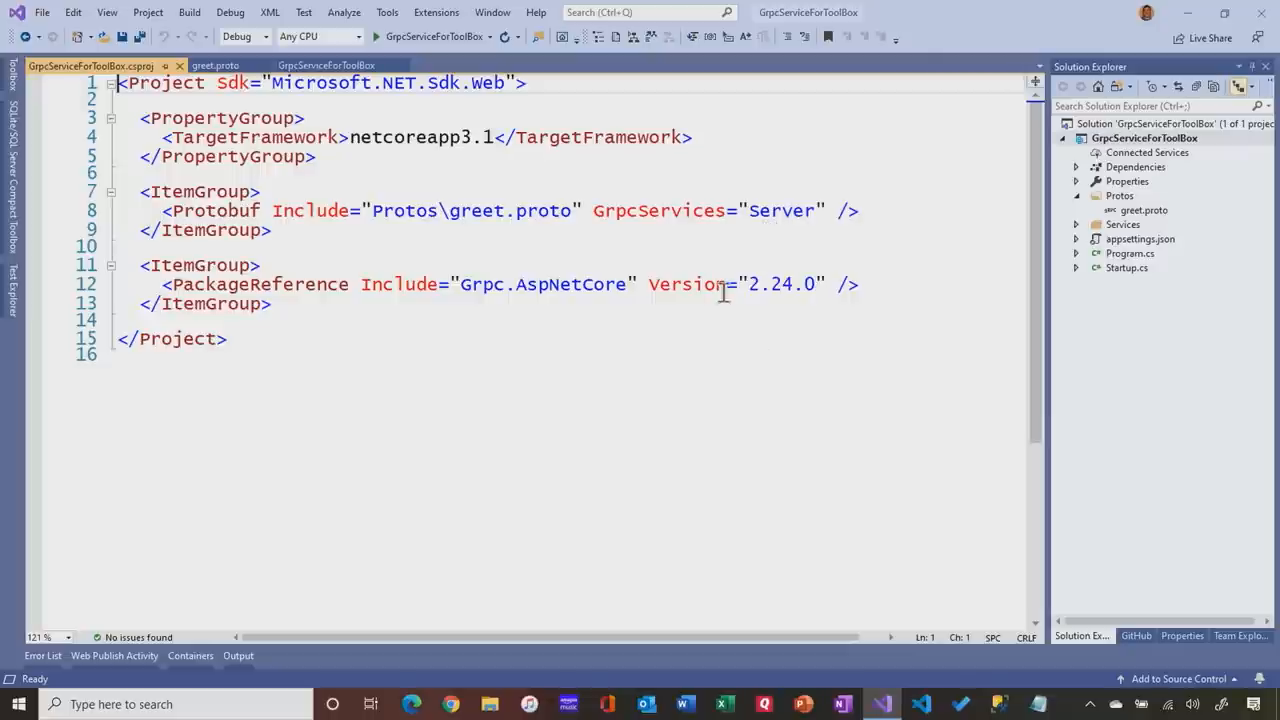
mouse_move(1128, 278)
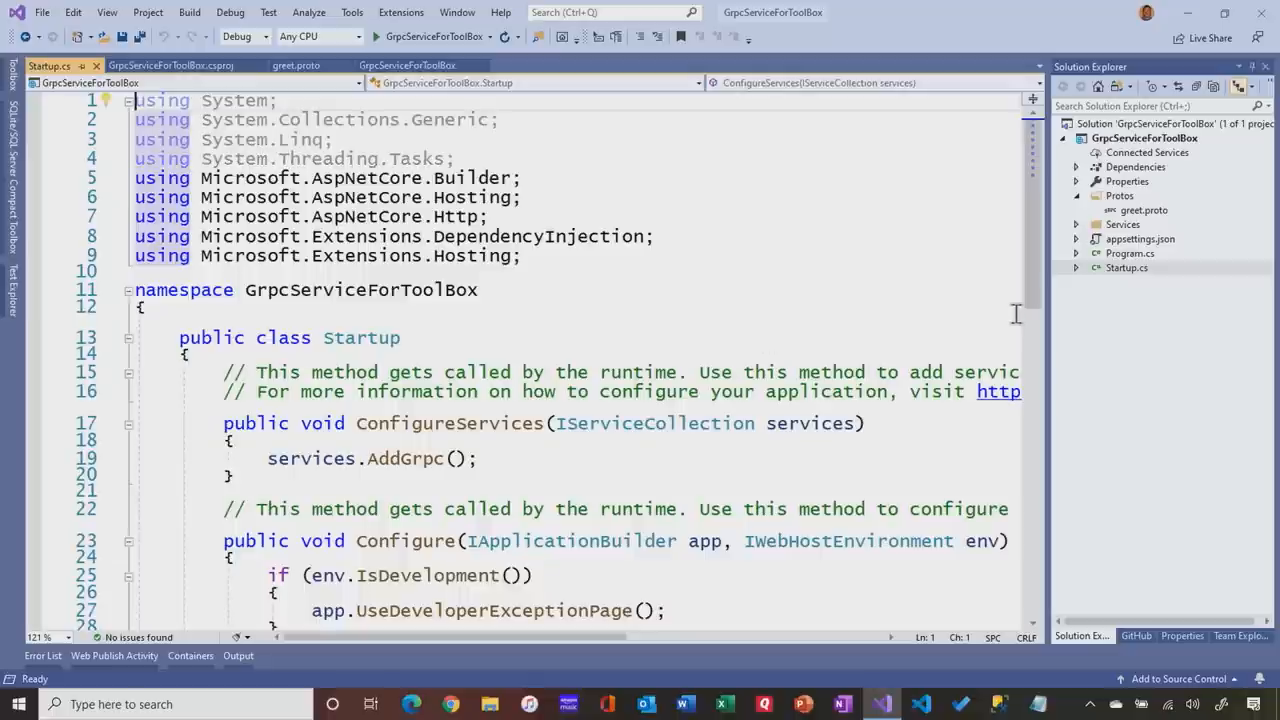
Scroll Startup.cs down to the Configure method's UseEndpoints block mapping GreeterService
scroll(down, 3)
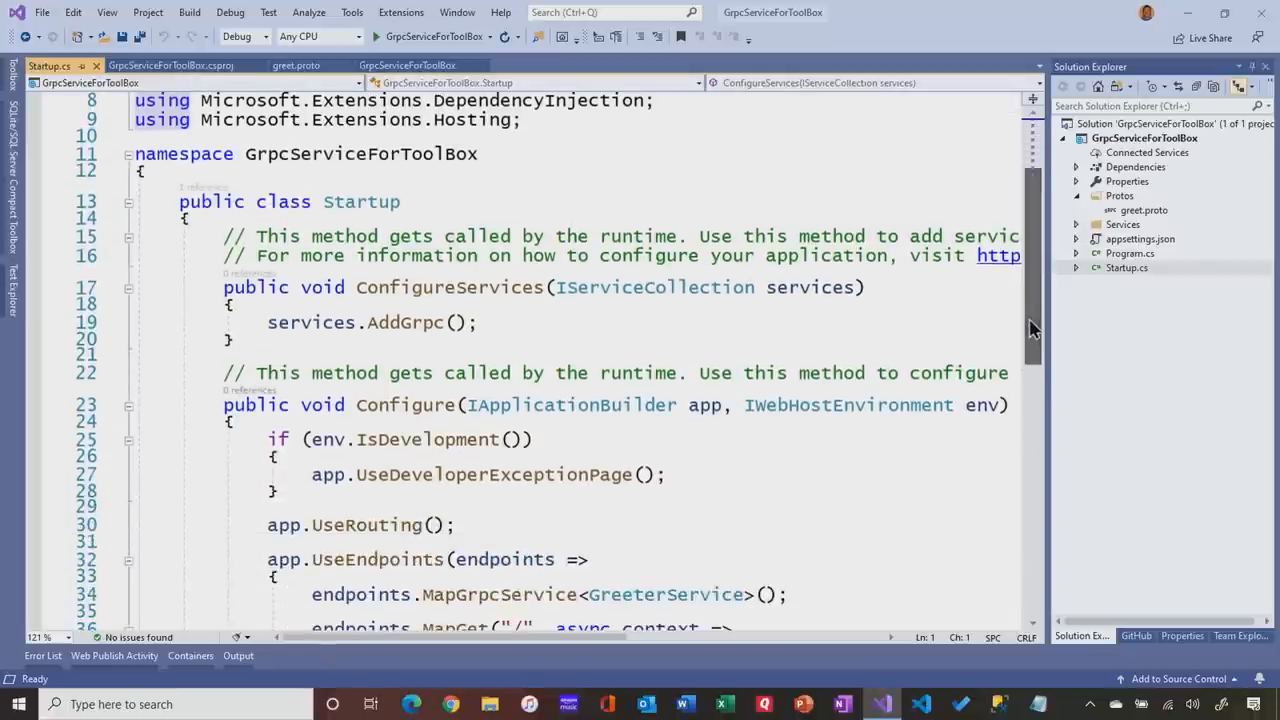
mouse_move(410, 322)
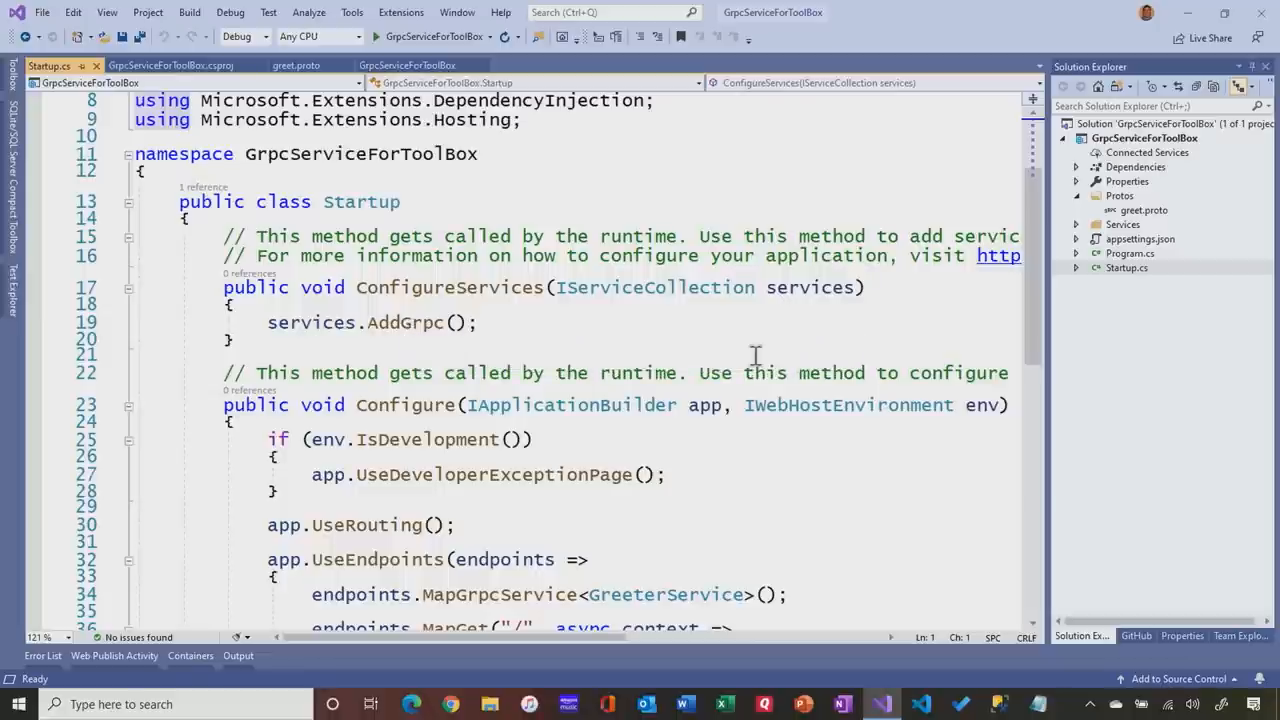
scroll(down, 3)
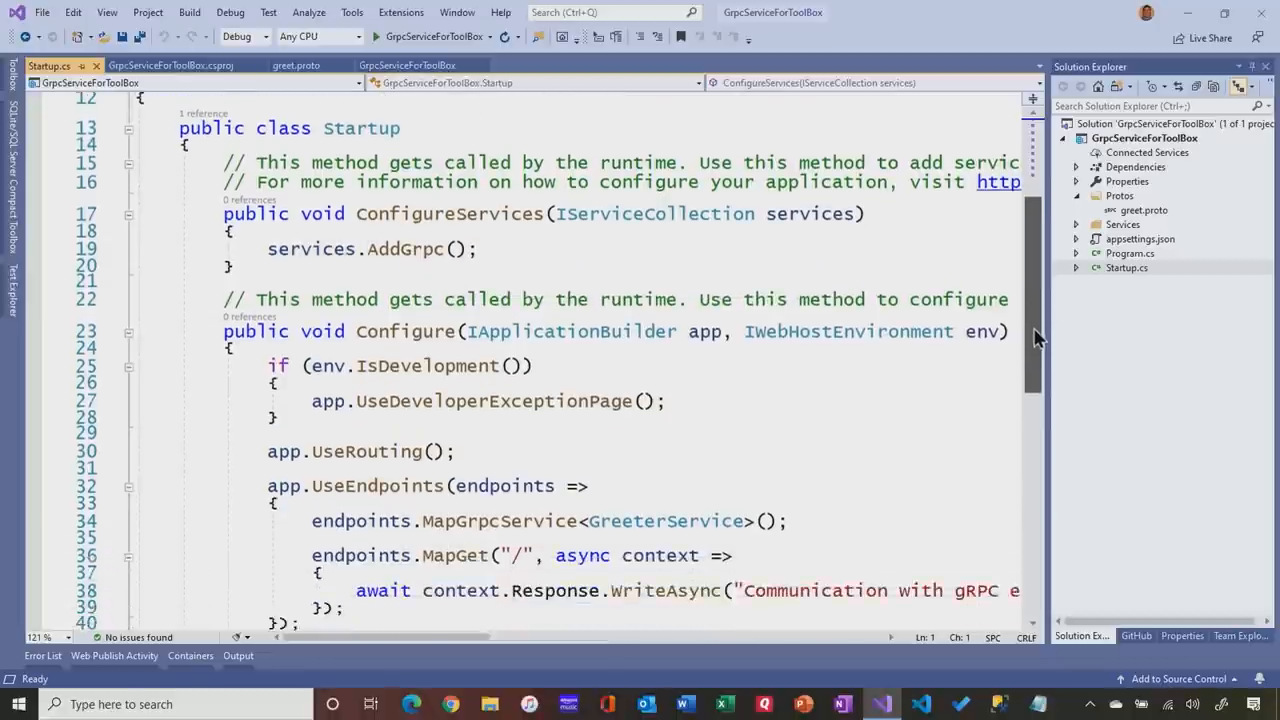
scroll(down, 3)
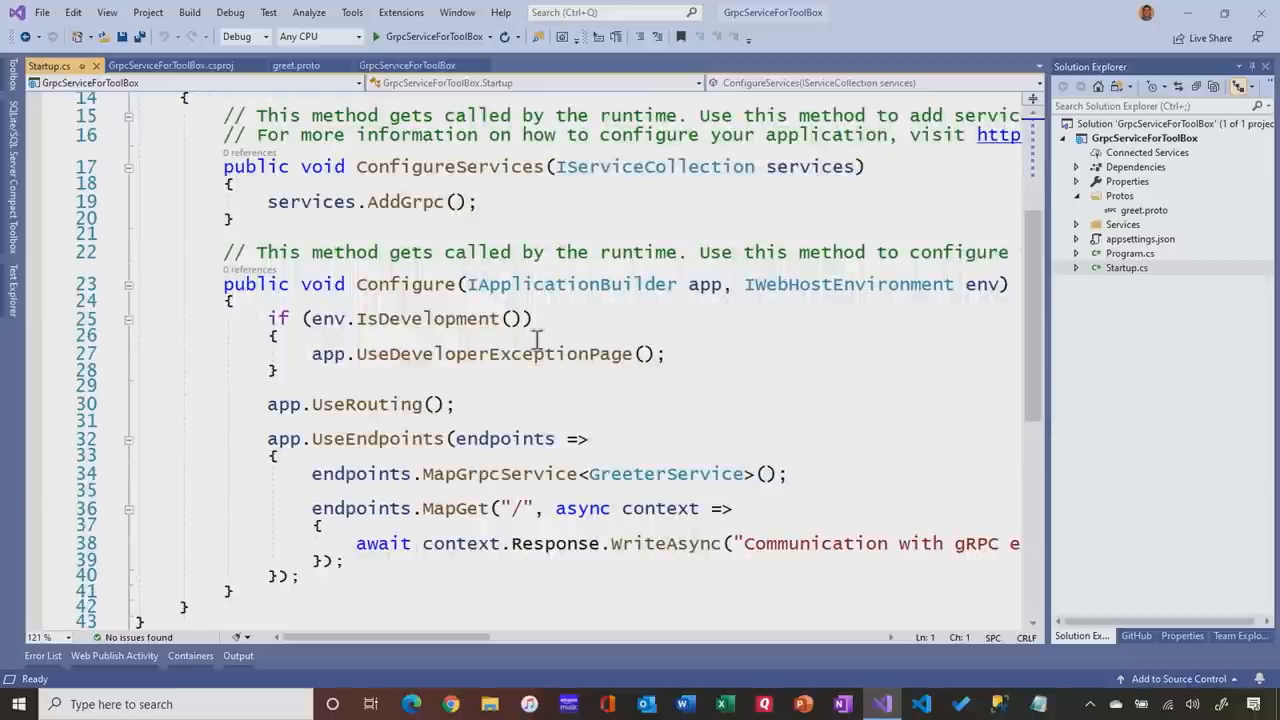
mouse_move(588, 424)
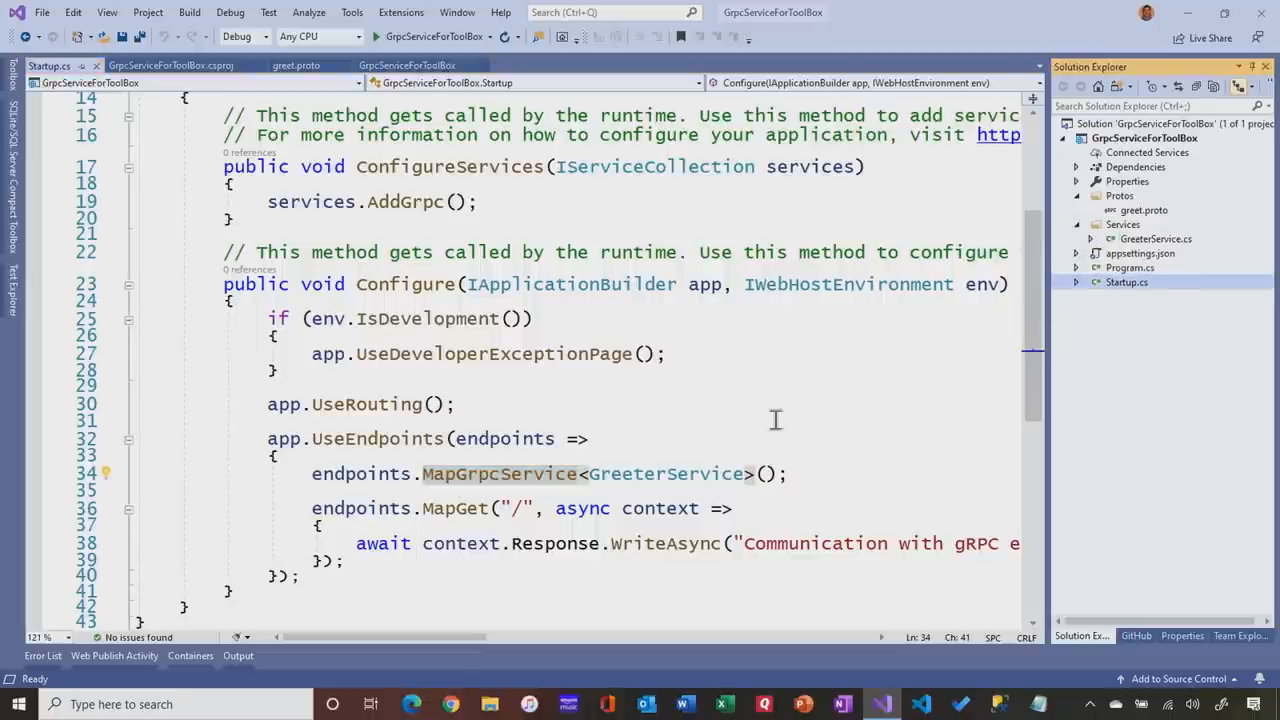
mouse_move(544, 508)
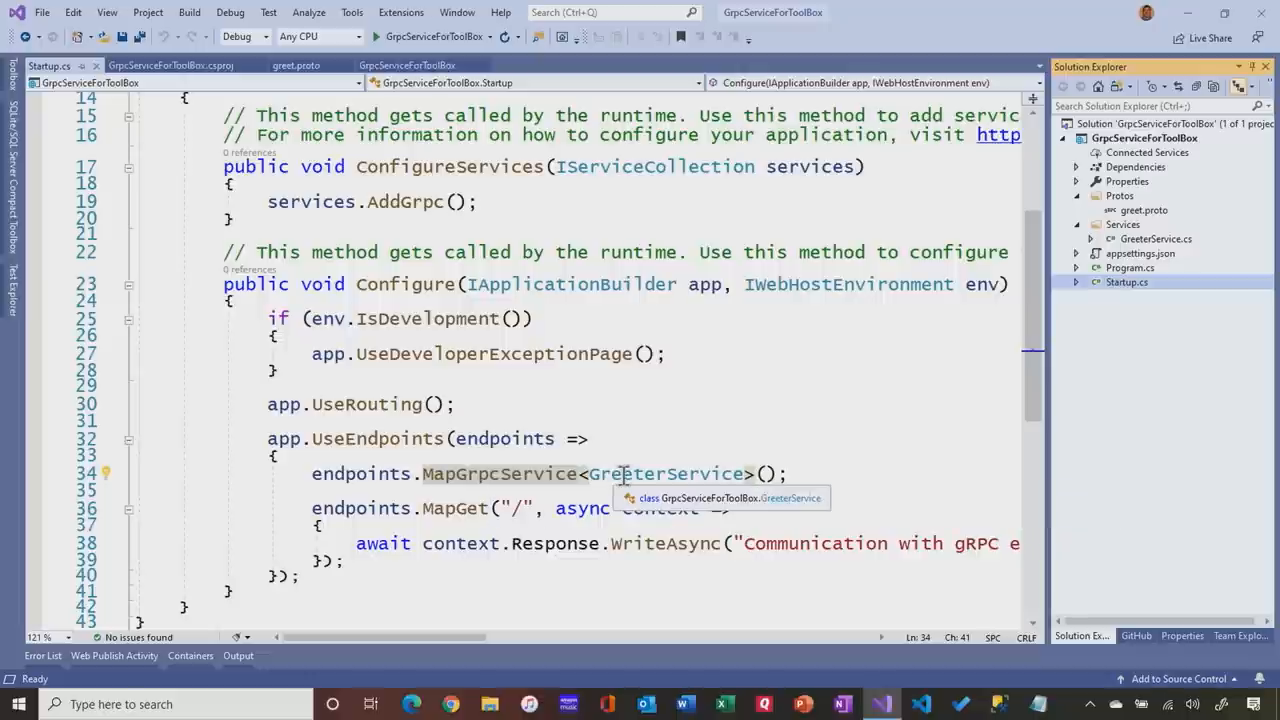
mouse_move(668, 464)
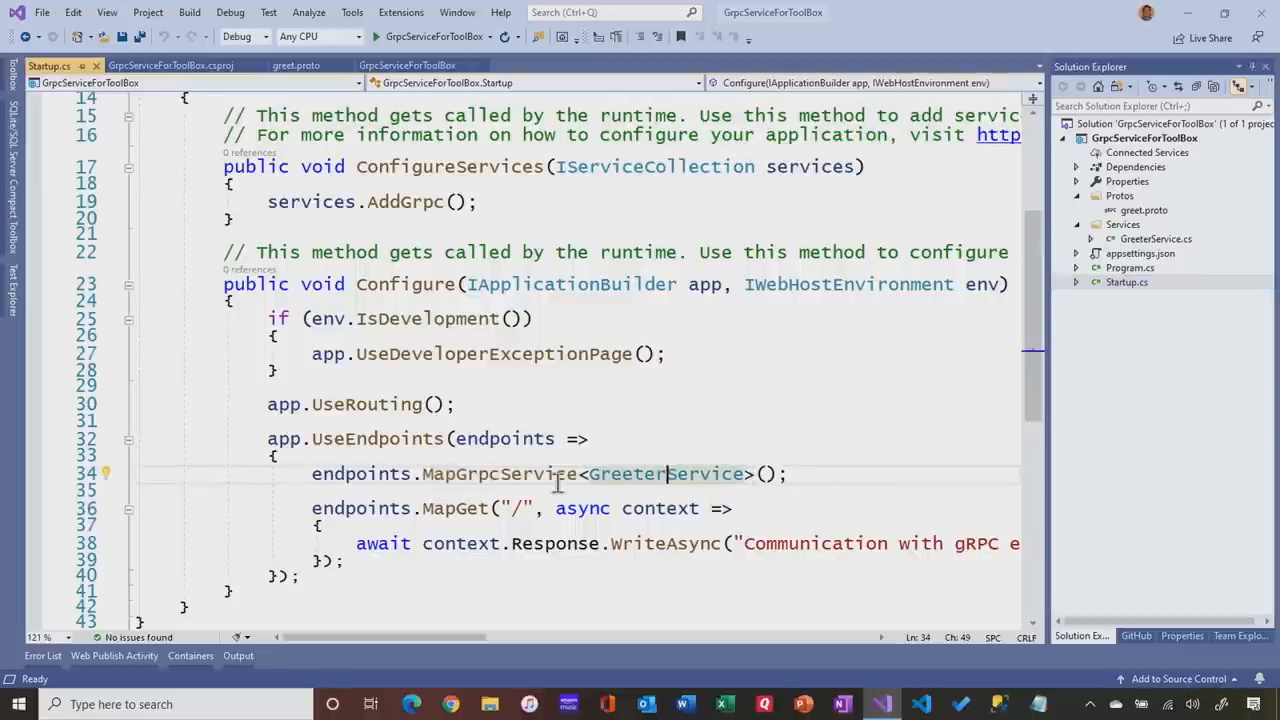
mouse_move(598, 464)
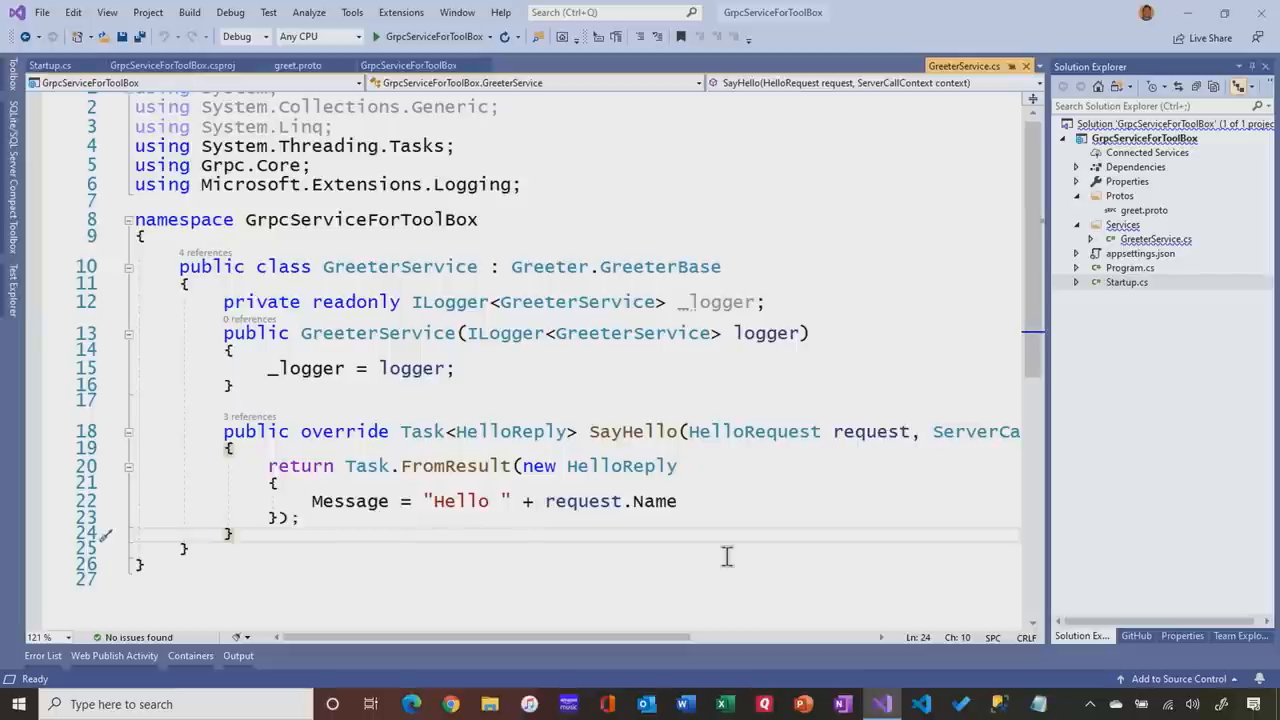
mouse_move(650, 268)
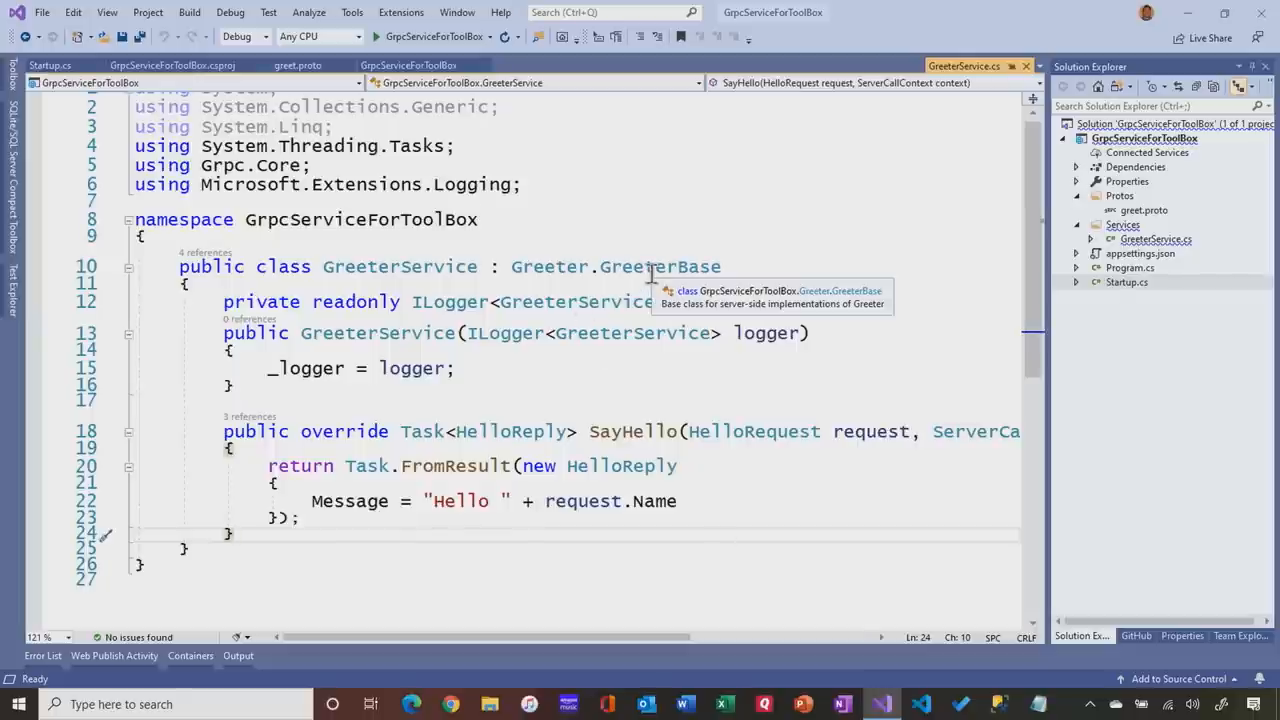
mouse_move(764, 352)
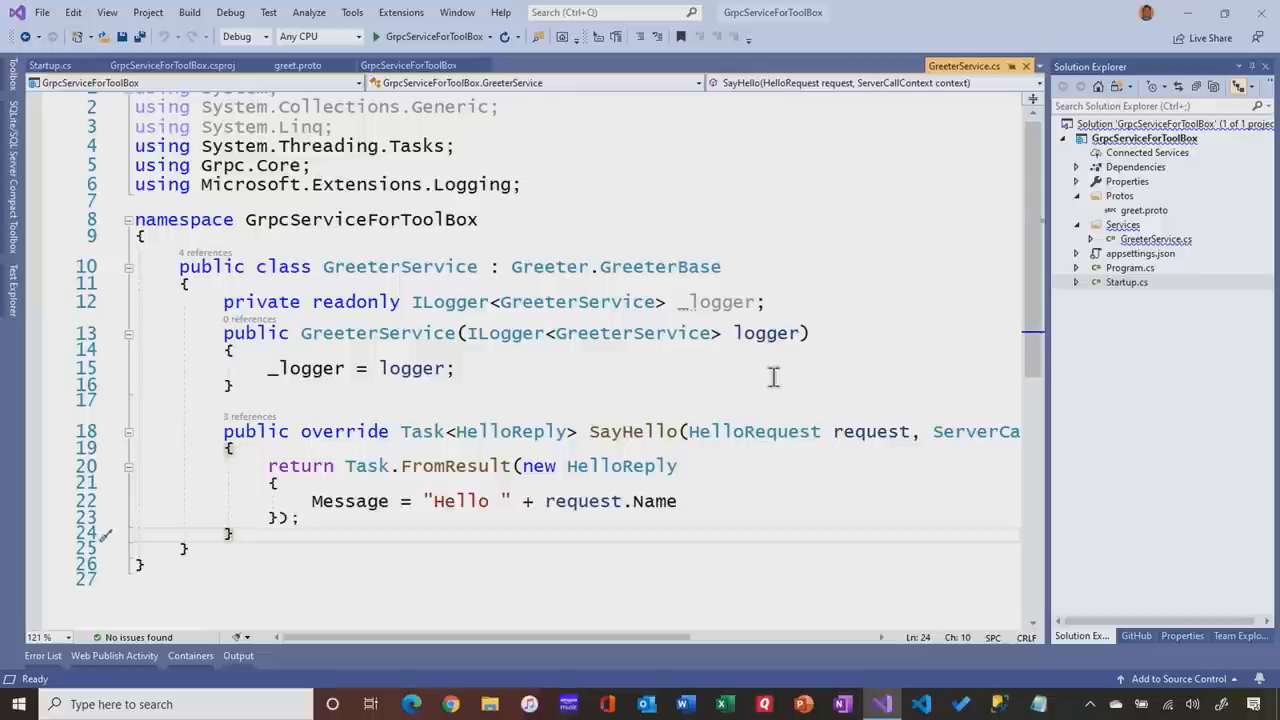
Inspect the generated GreeterBase class, then return to greet.proto with the caret after the SayHello rpc
click(658, 268)
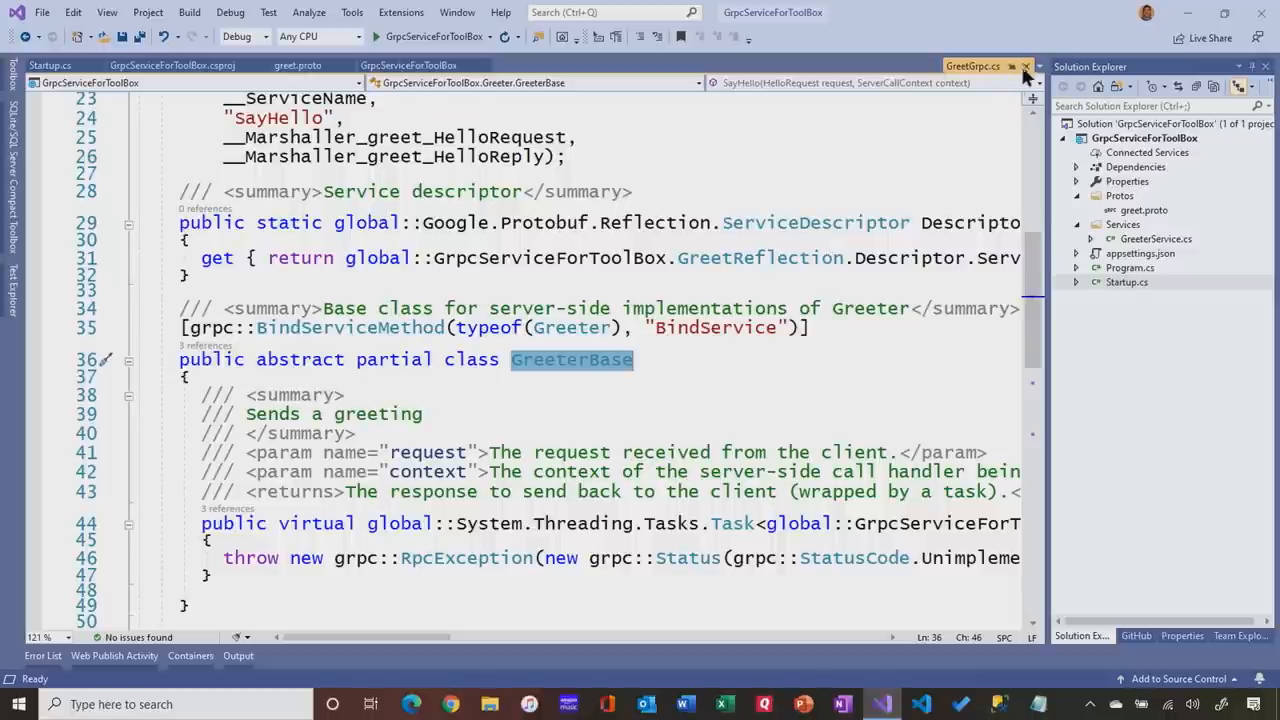
click(50, 64)
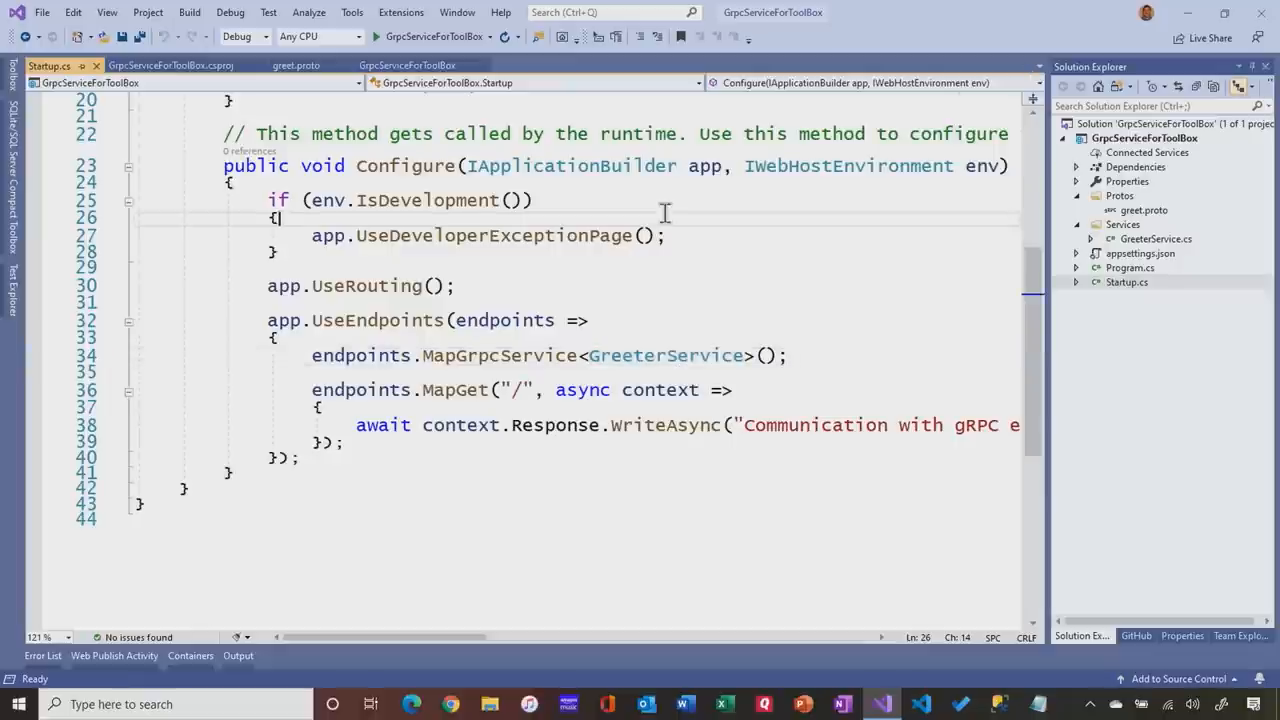
double_click(664, 356)
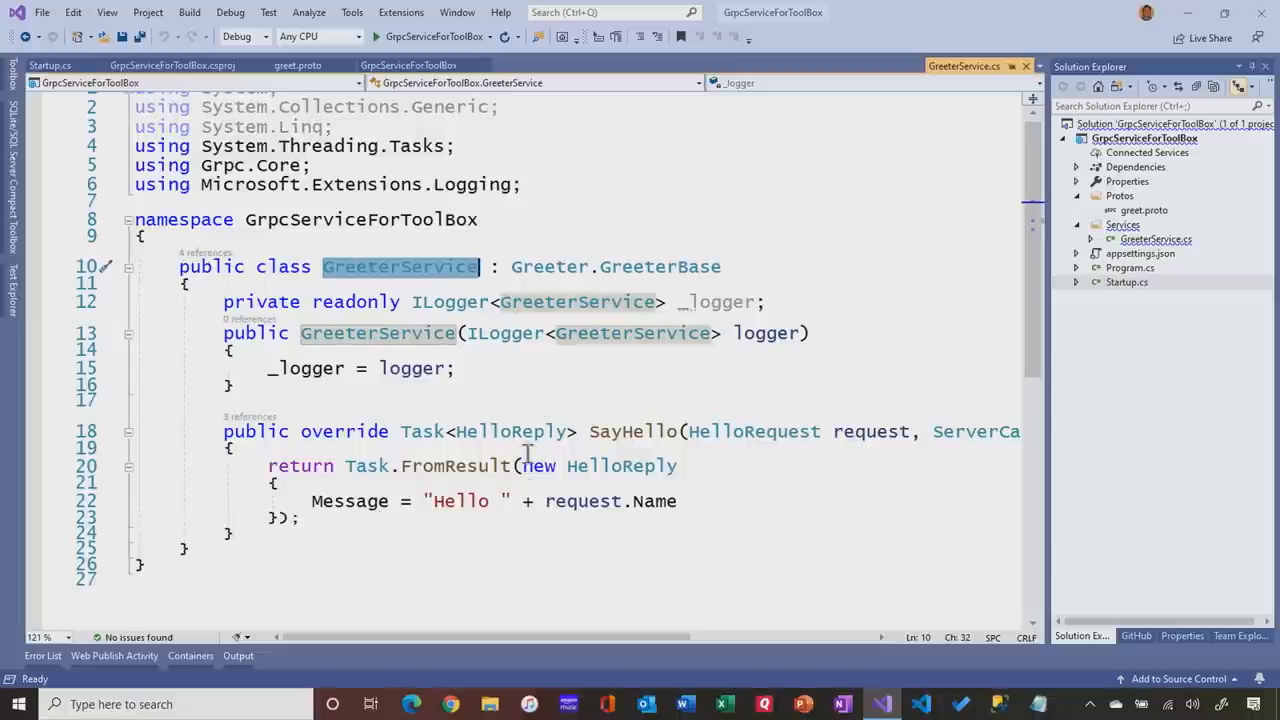
mouse_move(632, 432)
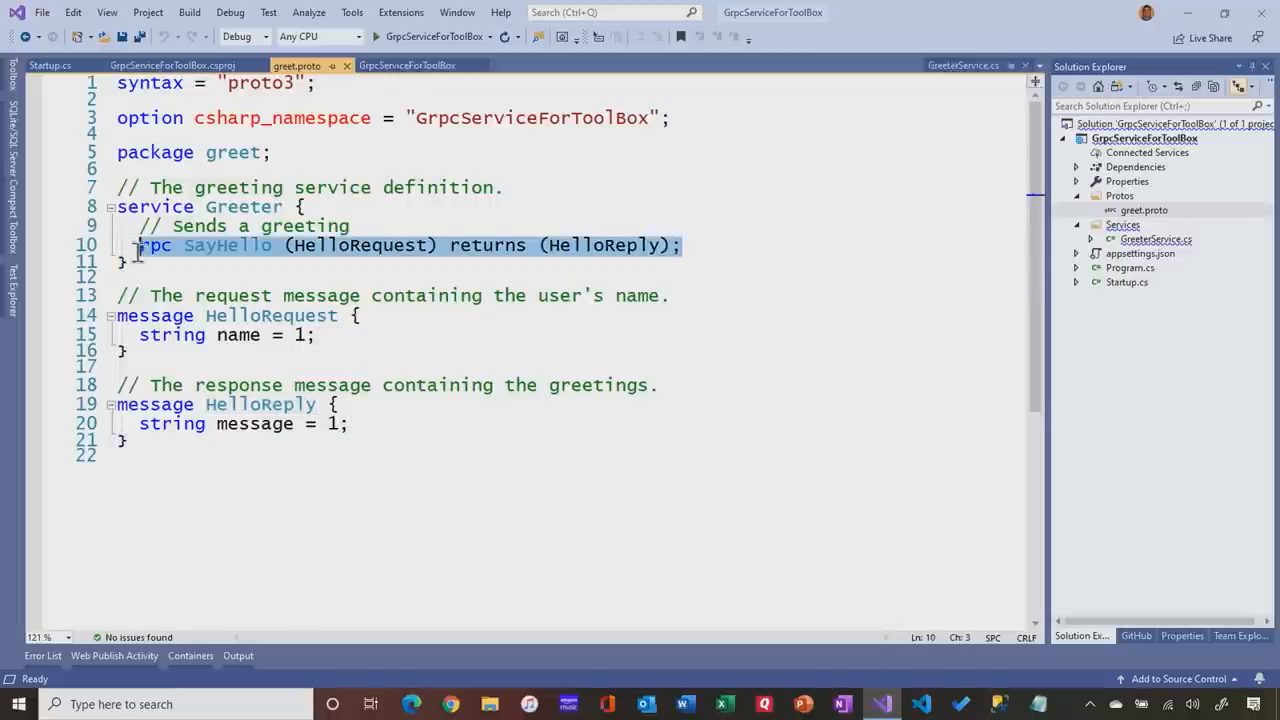
click(684, 244)
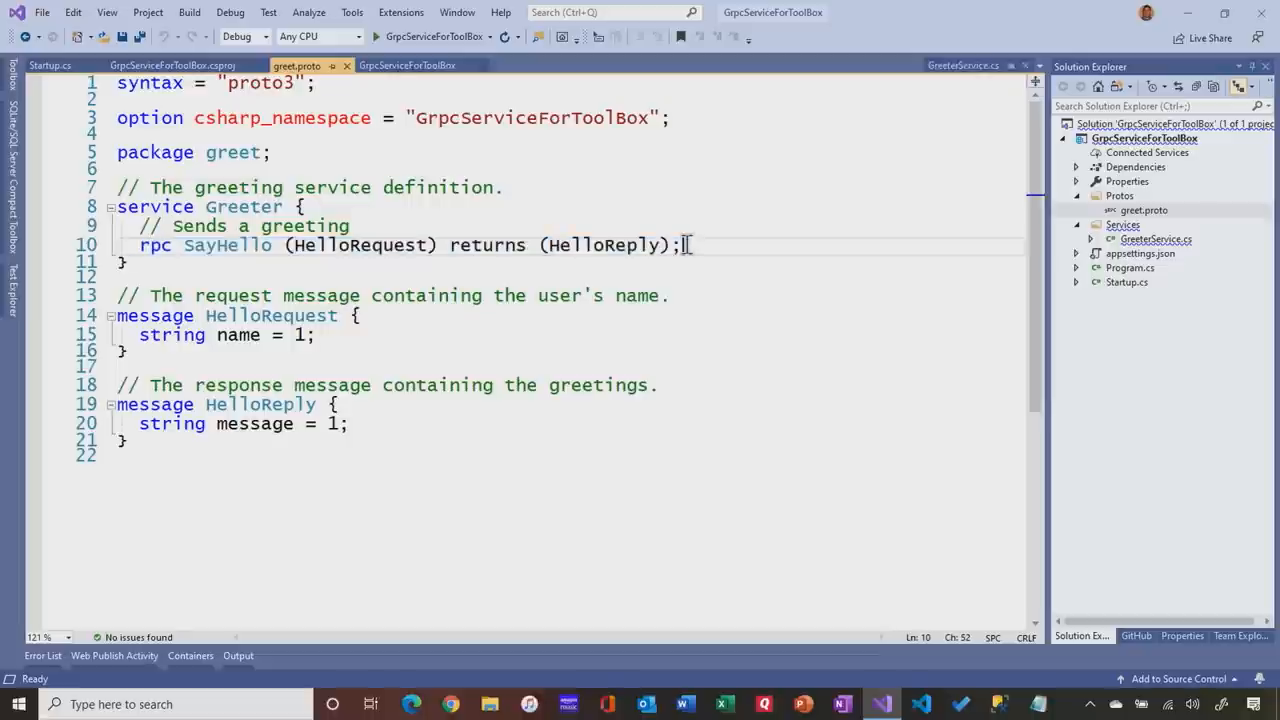
Add 'rpc SayHello2 (HelloRequest) returns (HelloReply);' to Greeter, save greet.proto, and bring up GreeterService.cs
text(rpc SayHello (HelloRequest) returns (HelloReply);)
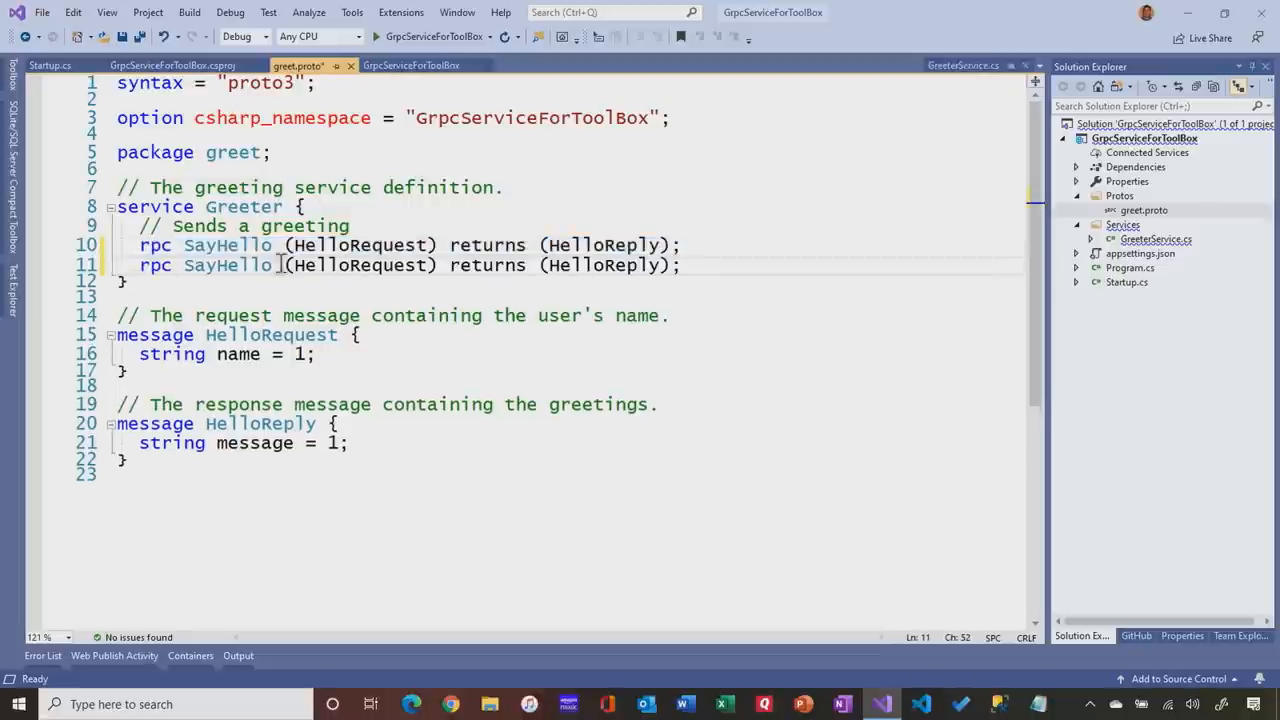
text(2)
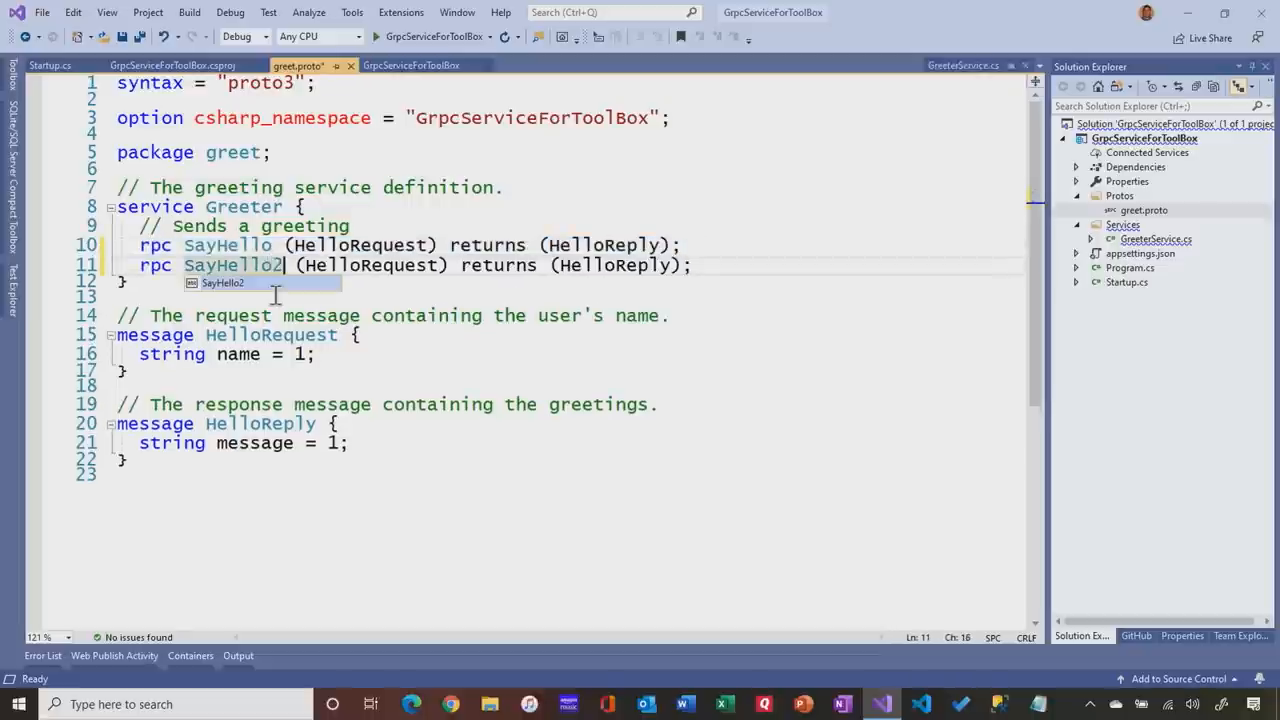
key(ctrl+s)
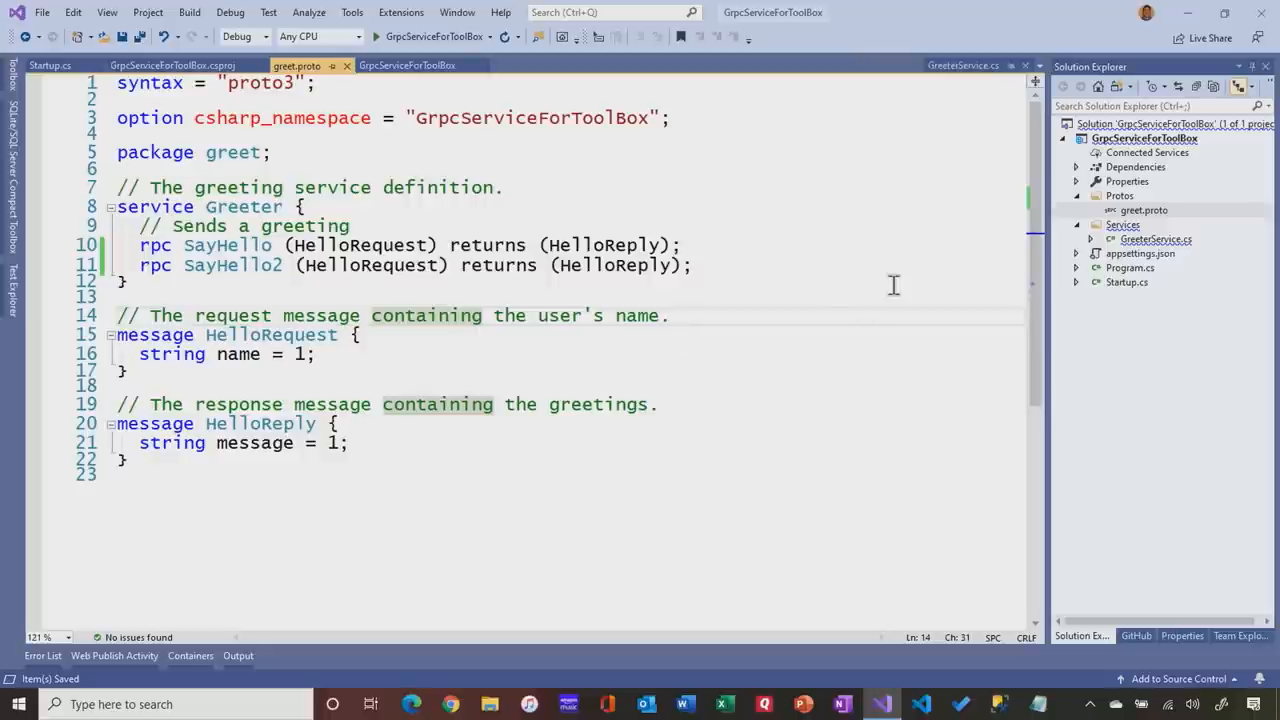
click(1156, 240)
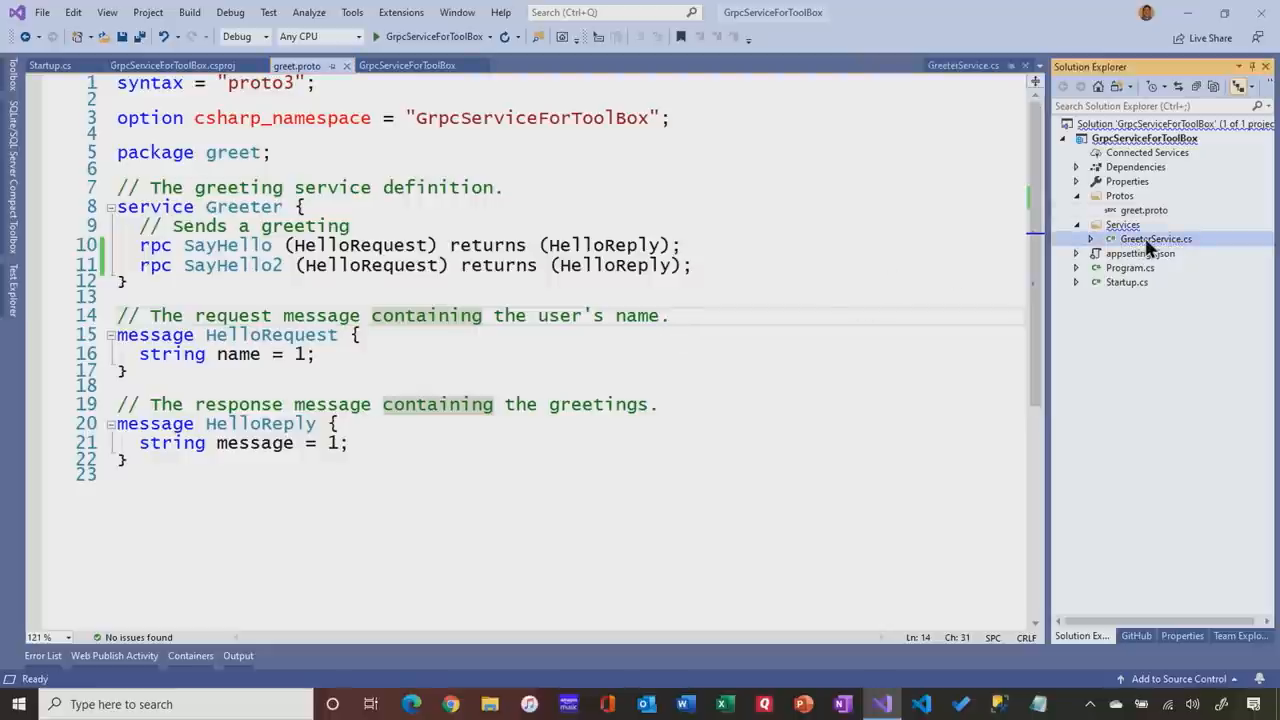
click(1156, 240)
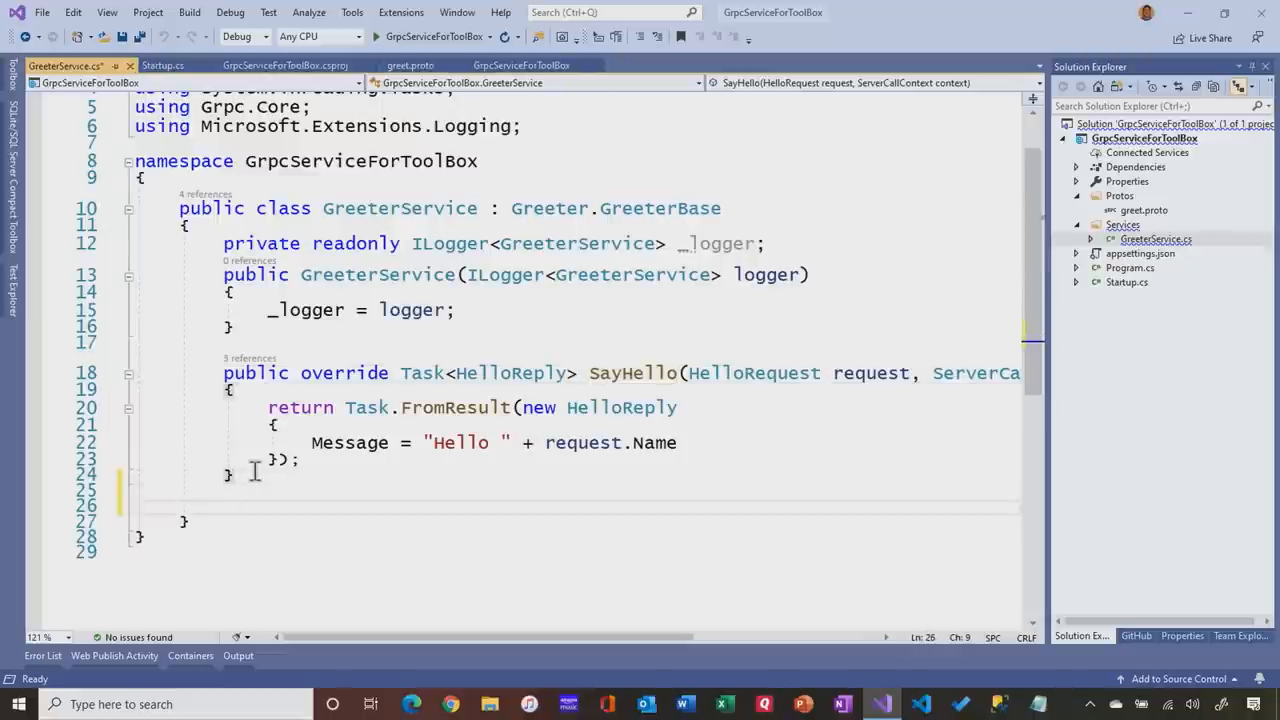
Generate a SayHello2 override in GreeterService returning base.SayHello2(request, context)
text(override)
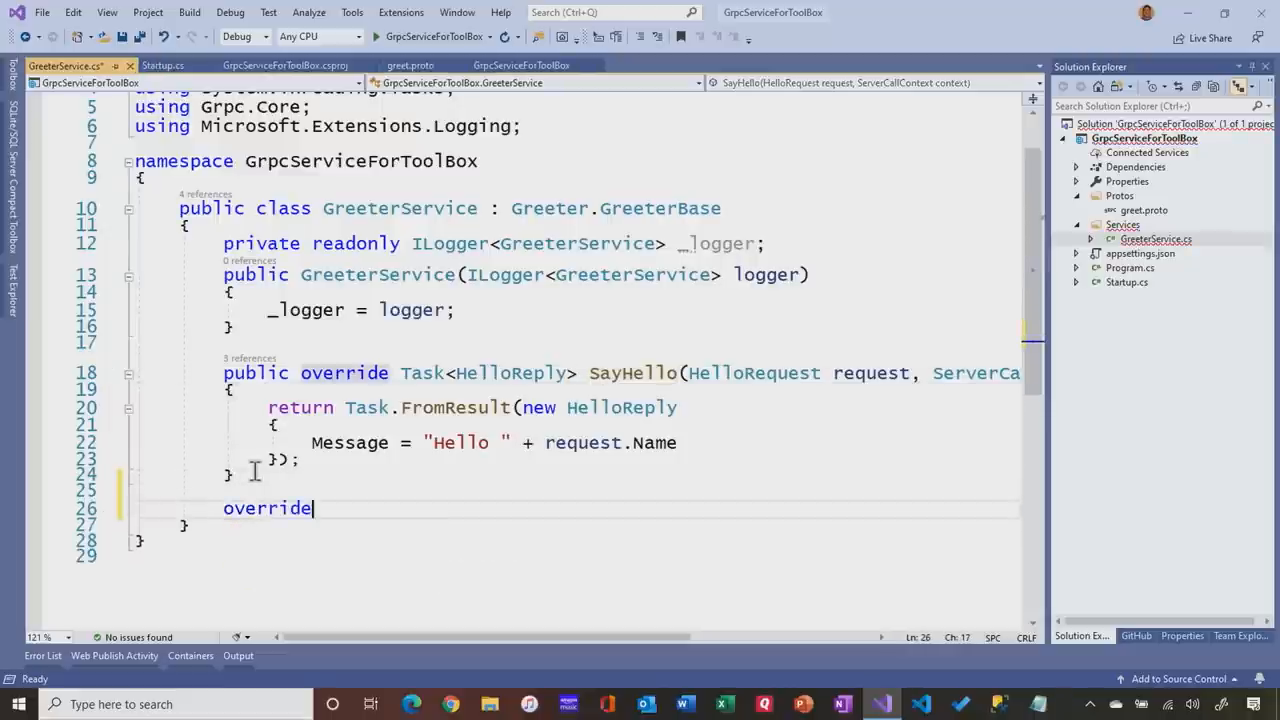
text(" ")
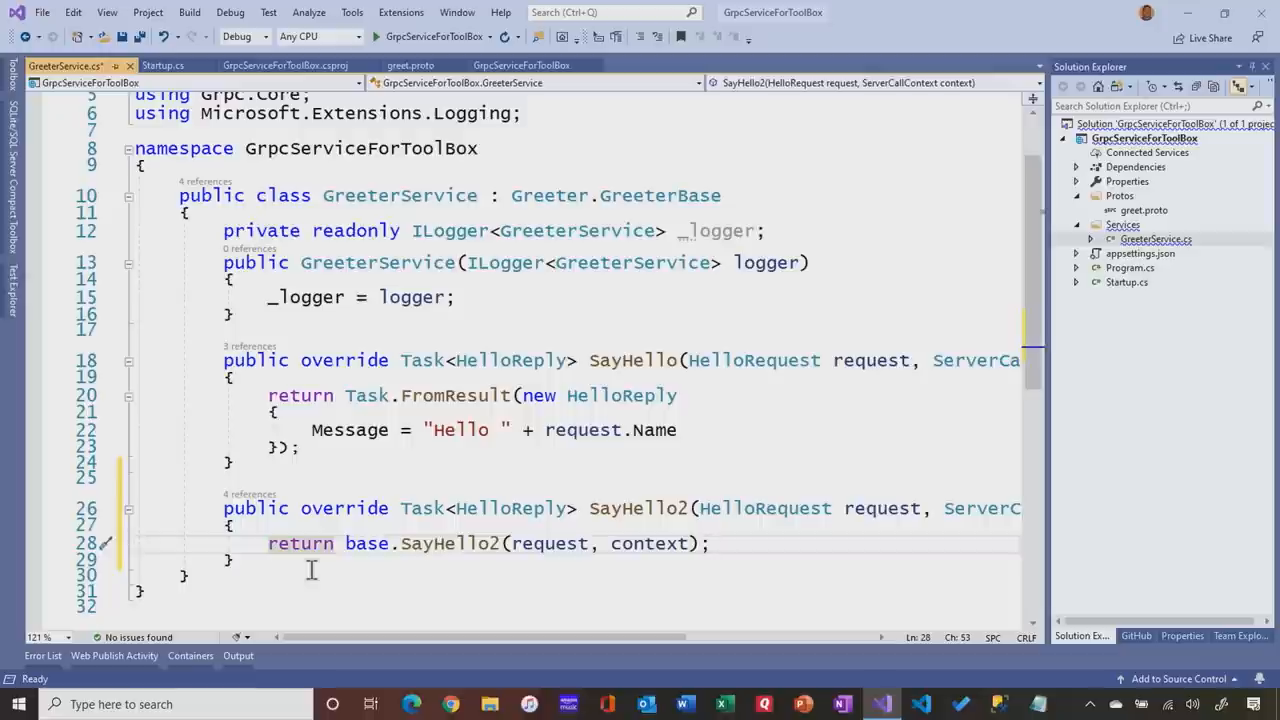
click(710, 544)
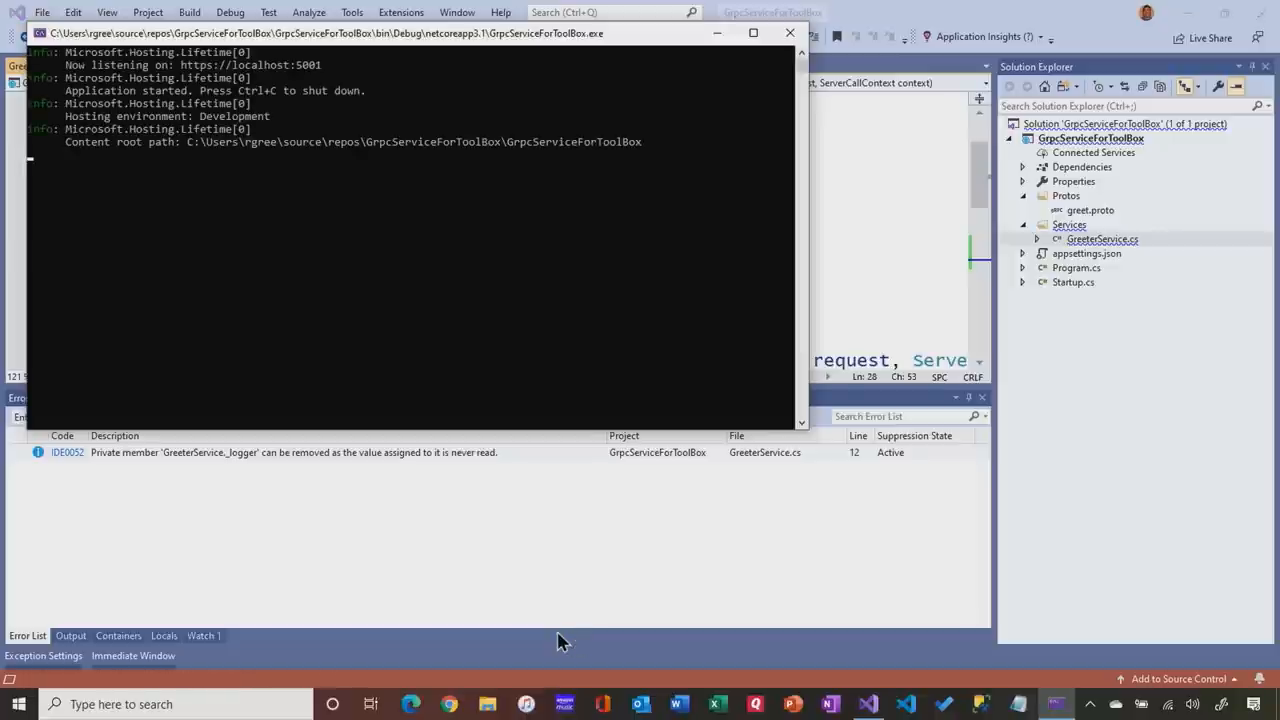
mouse_move(222, 292)
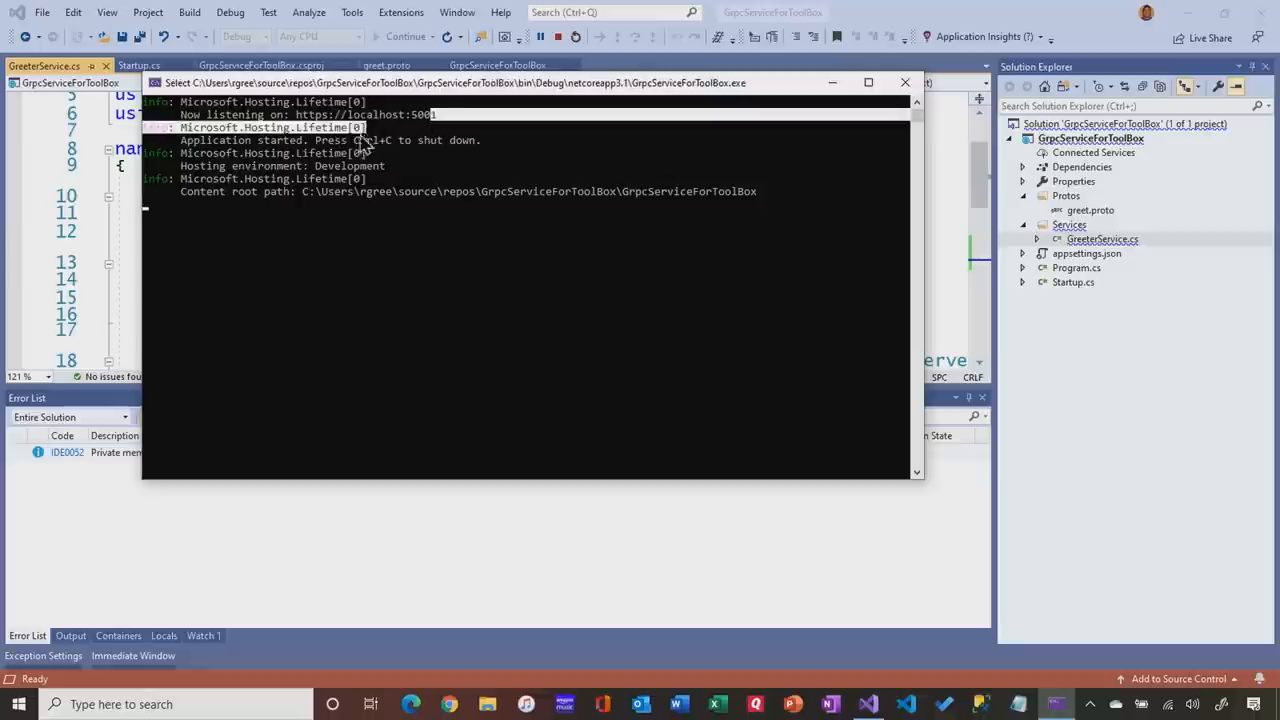
double_click(362, 114)
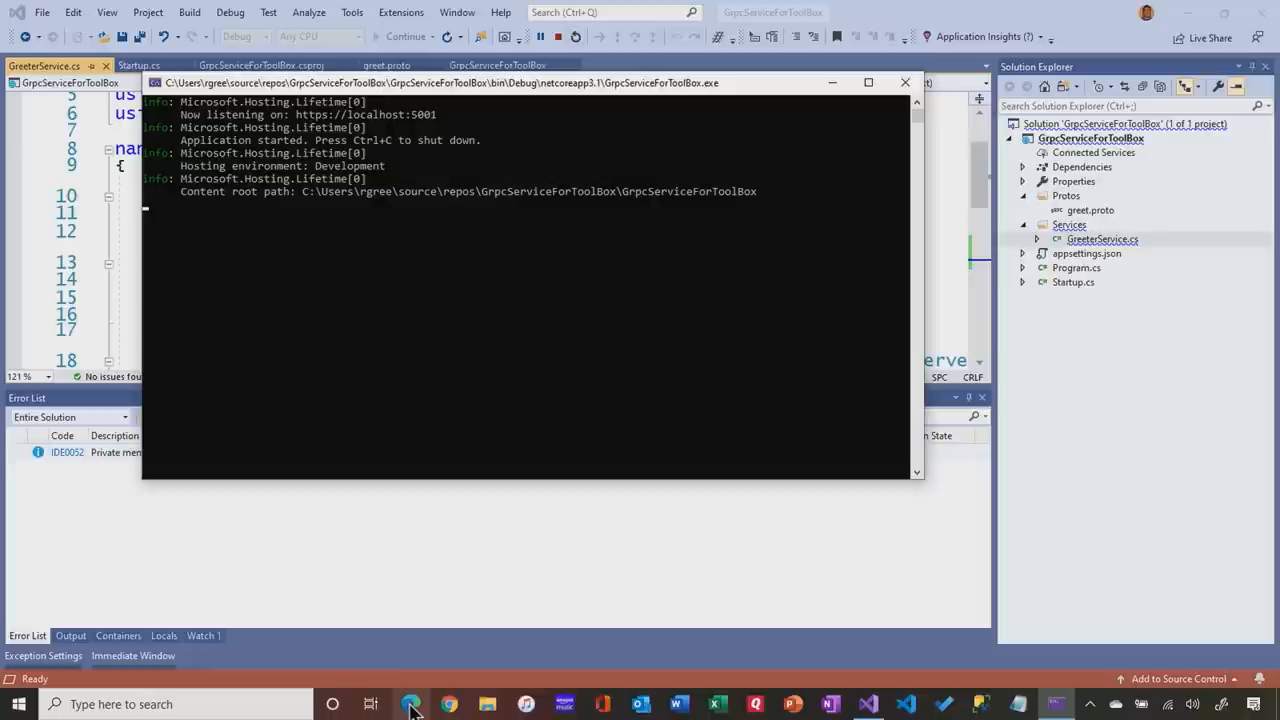
click(412, 704)
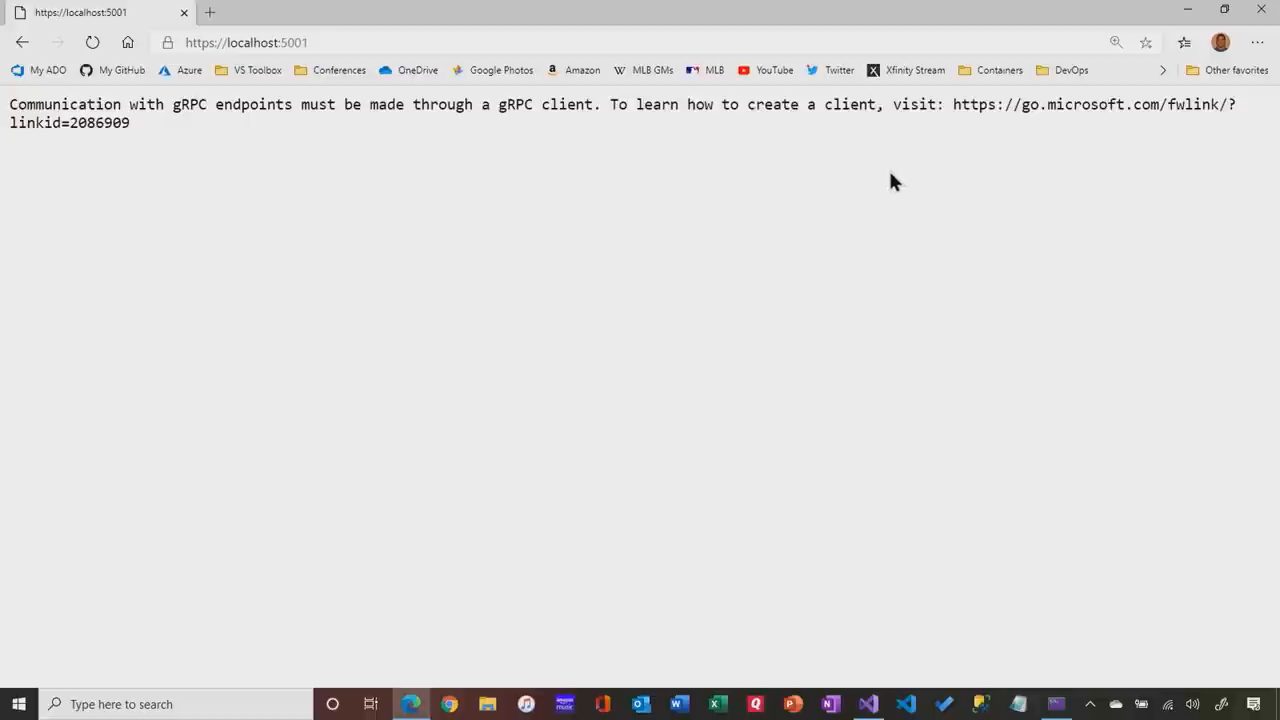
mouse_move(894, 204)
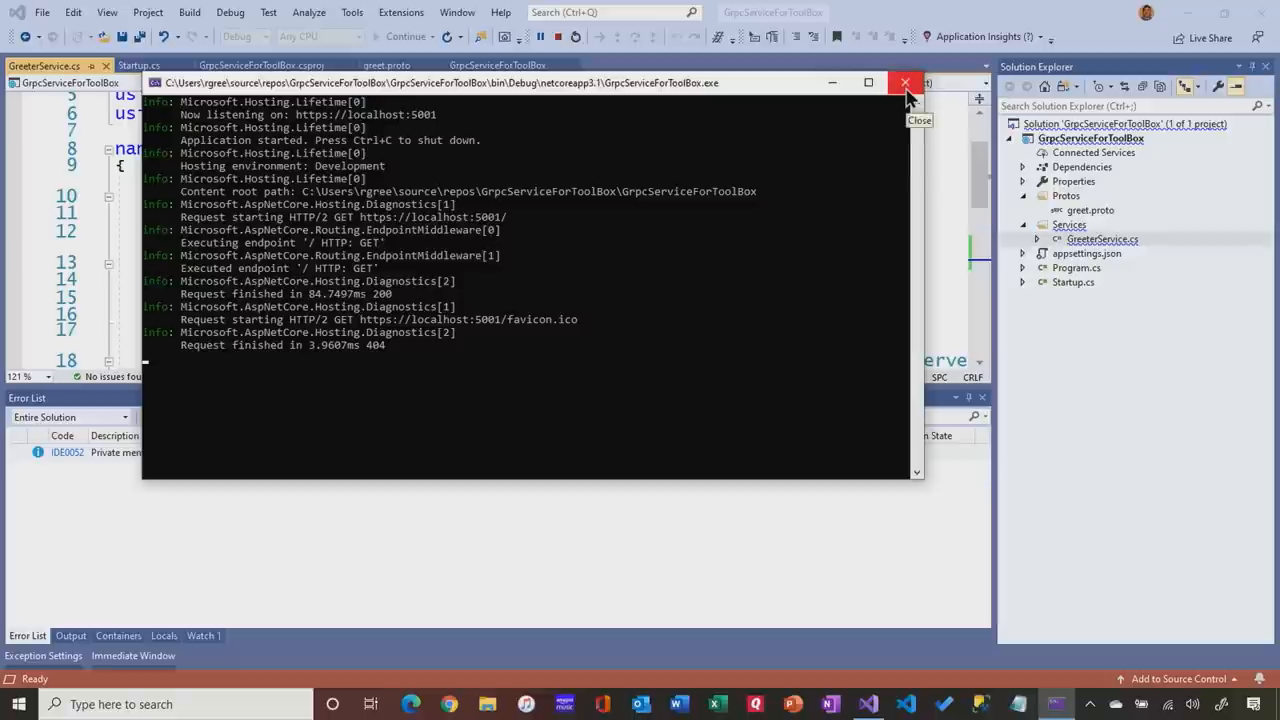
Close the service console window to end the debug session
click(906, 82)
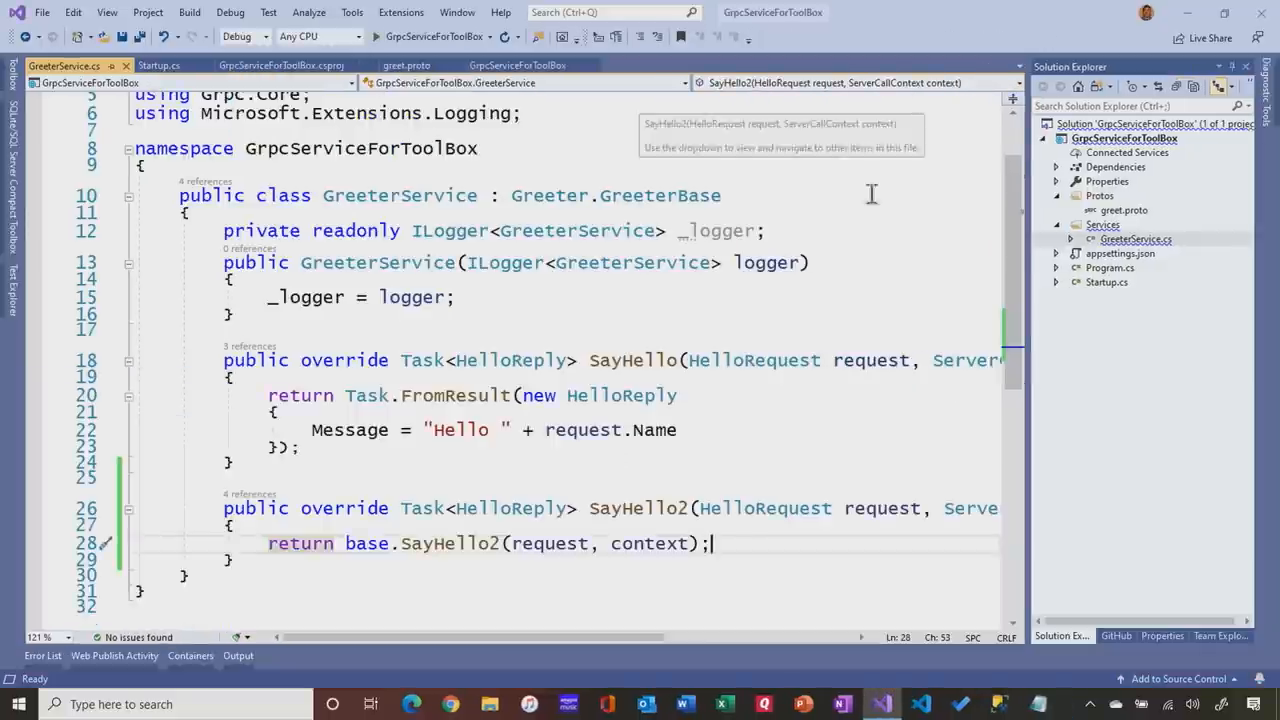
mouse_move(910, 332)
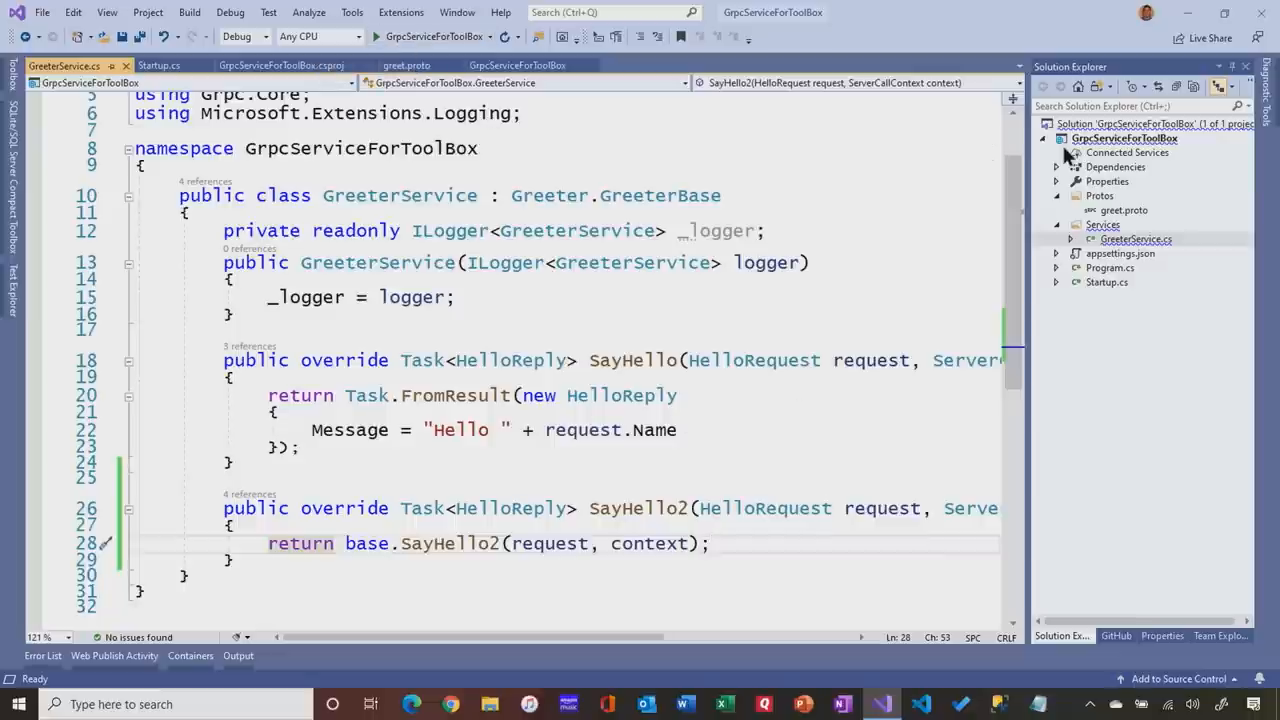
Add a Console App (.NET Core) project named ConsoleApp1 to the solution via the 'console' template search
right_click(1124, 138)
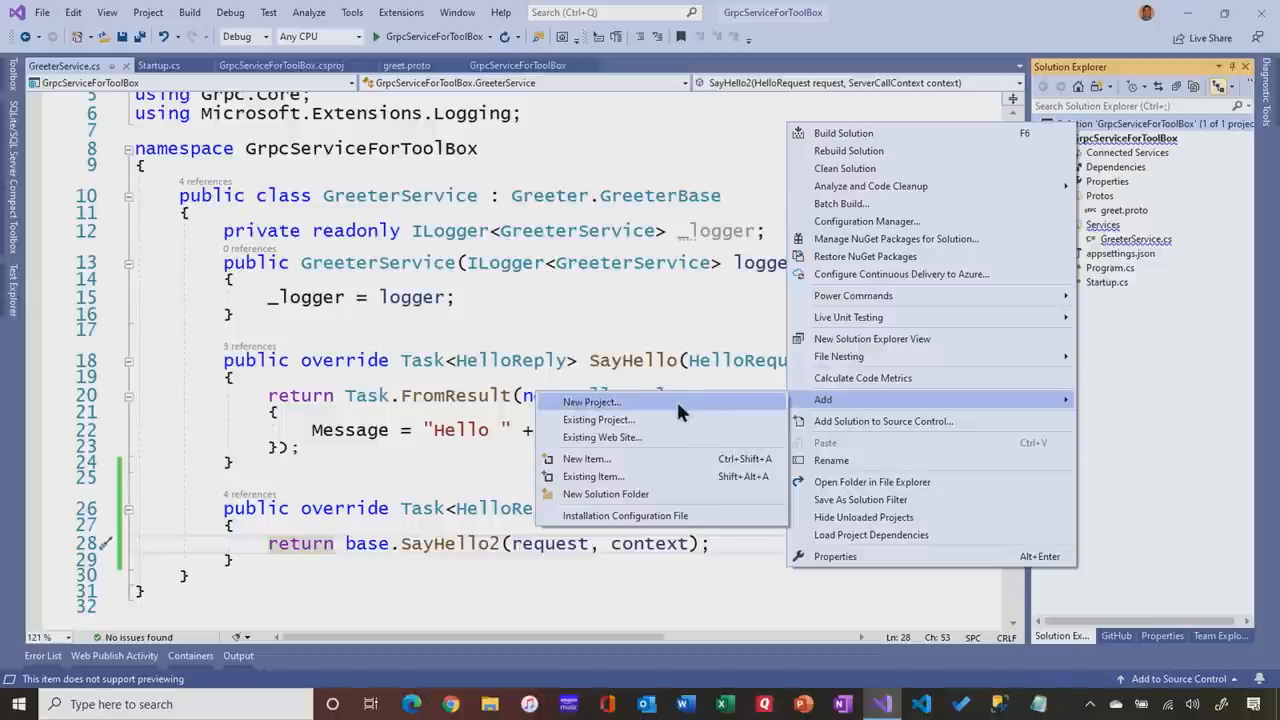
click(592, 400)
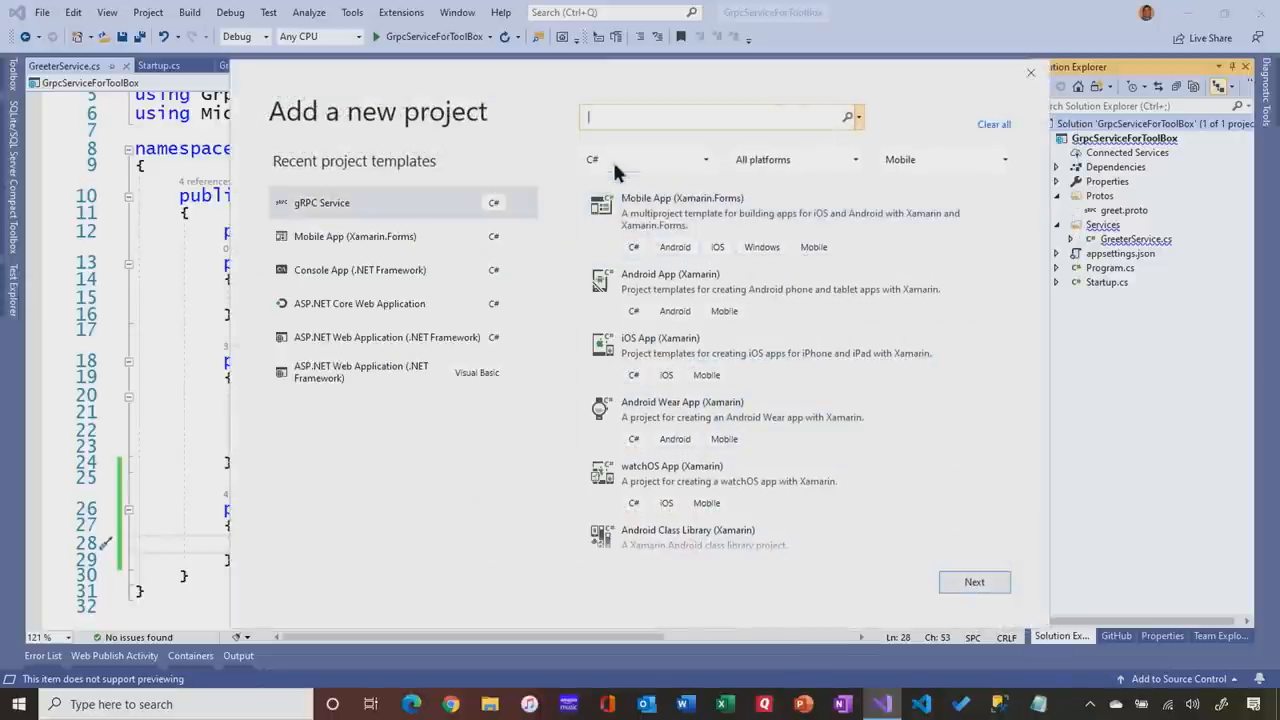
mouse_move(378, 270)
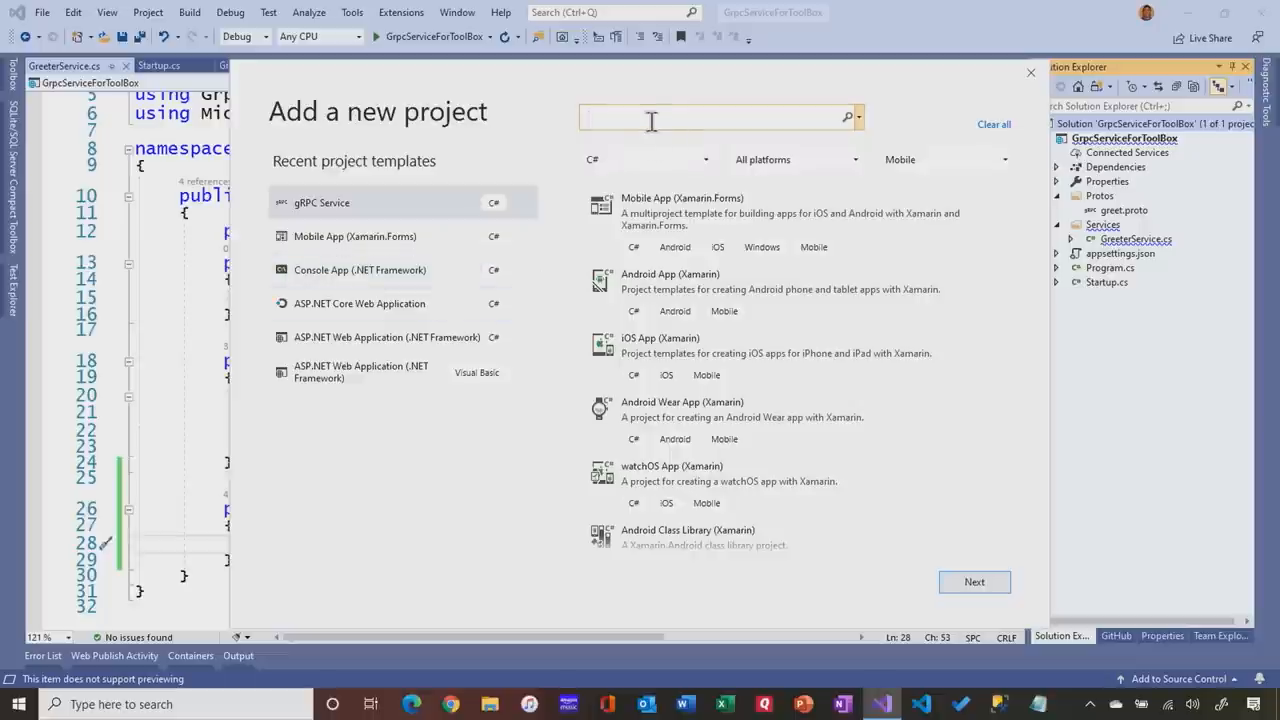
text(console)
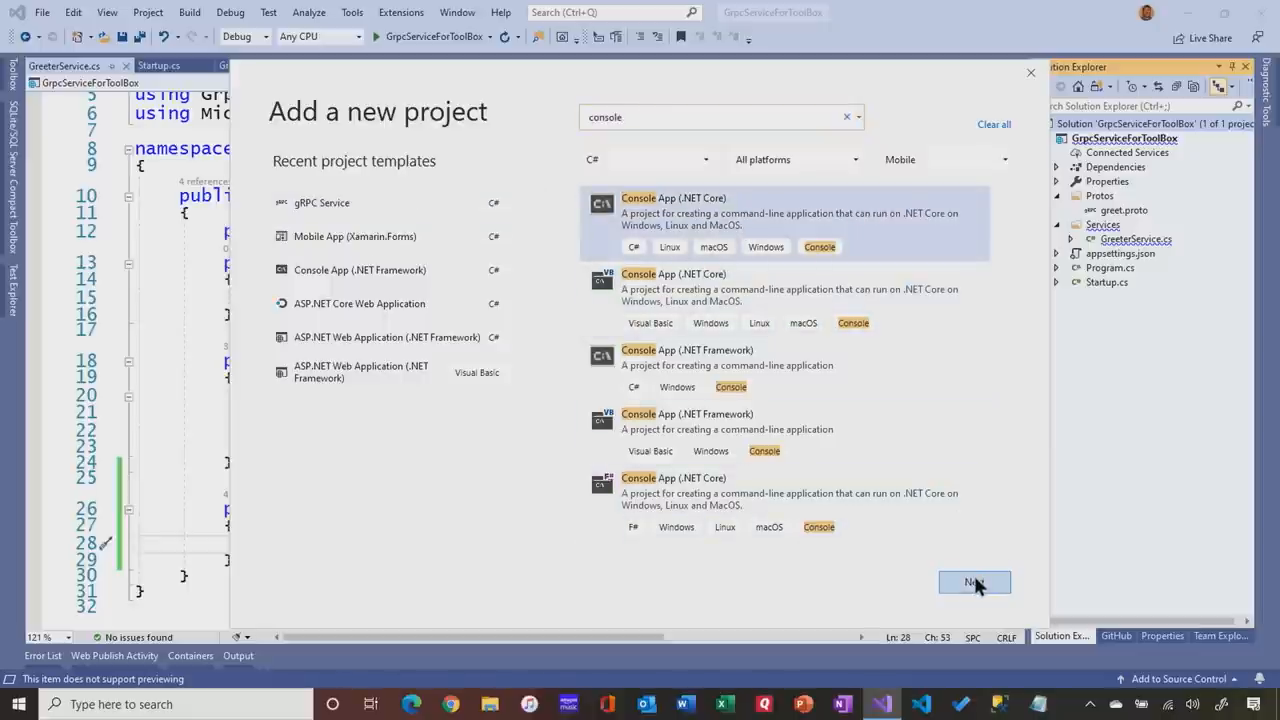
click(974, 584)
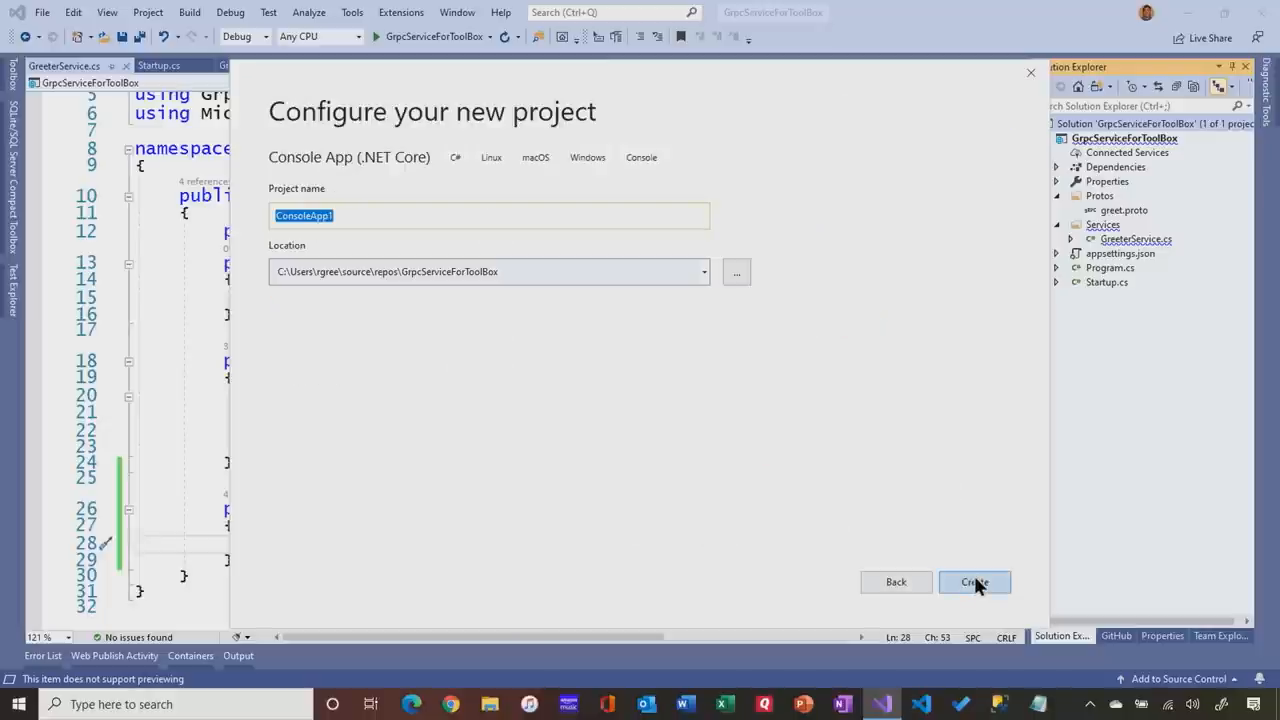
click(974, 582)
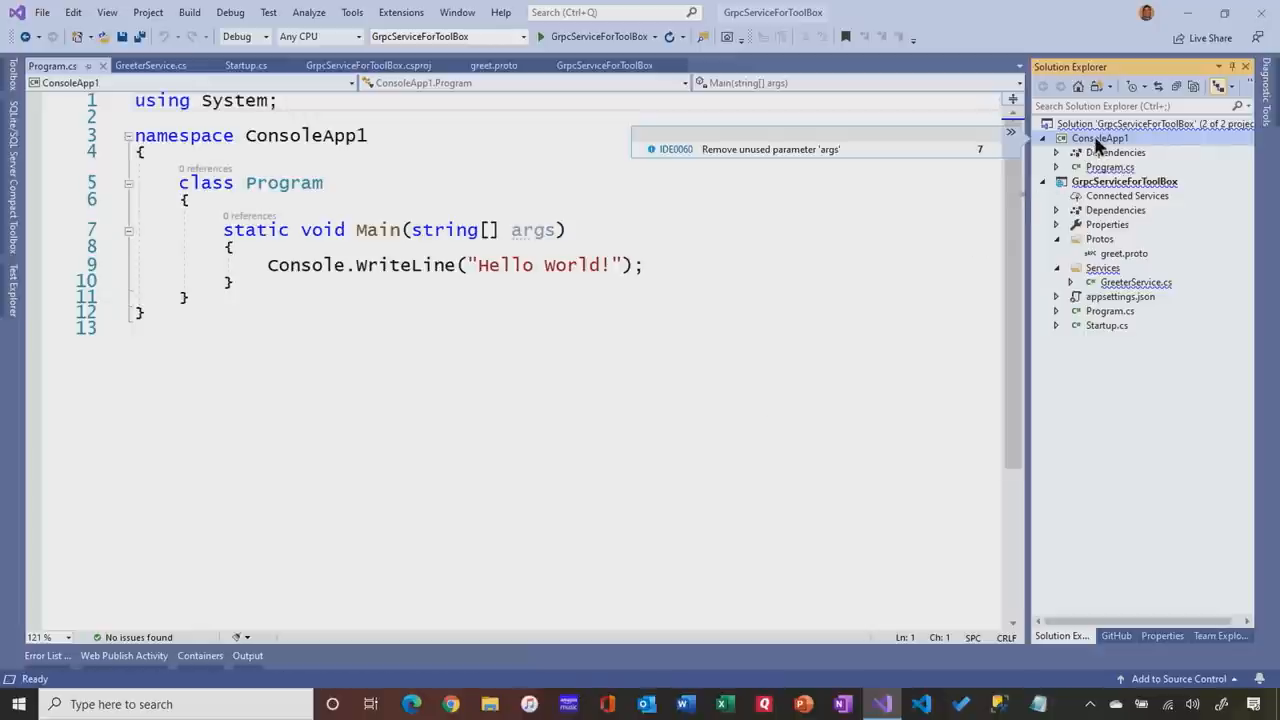
Bring up the context actions for the ConsoleApp1 project
right_click(1100, 138)
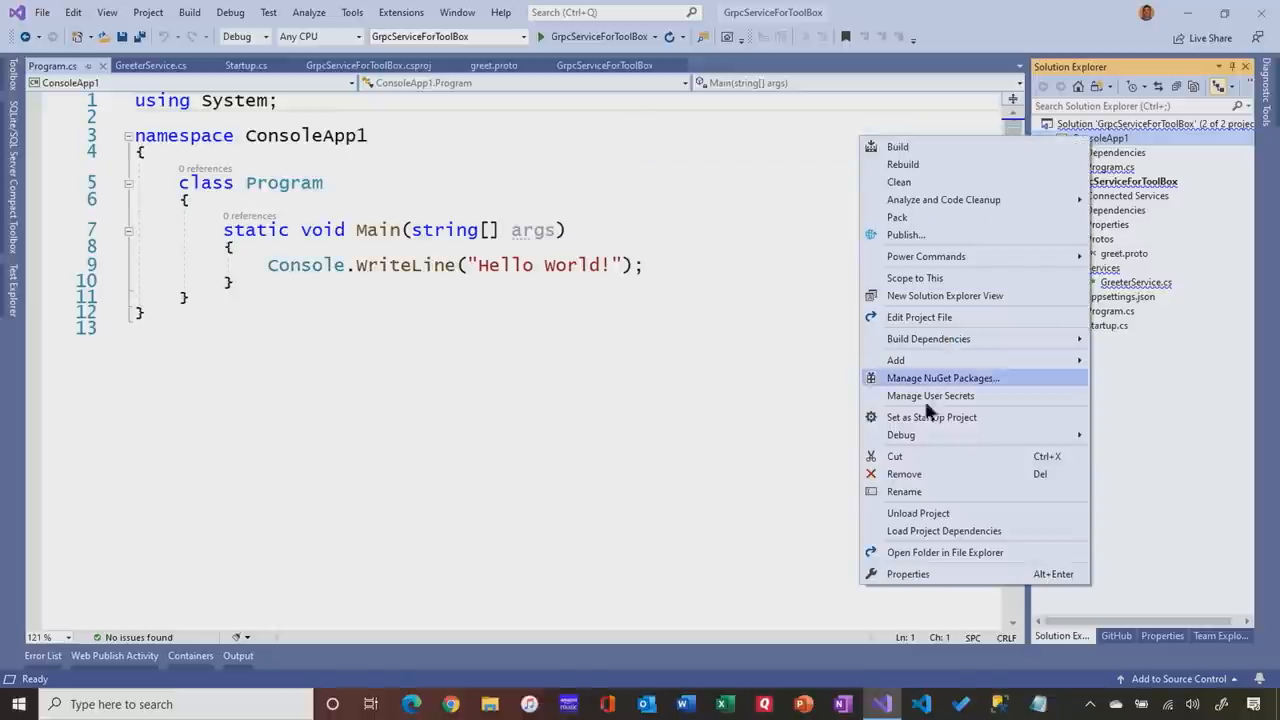
mouse_move(896, 360)
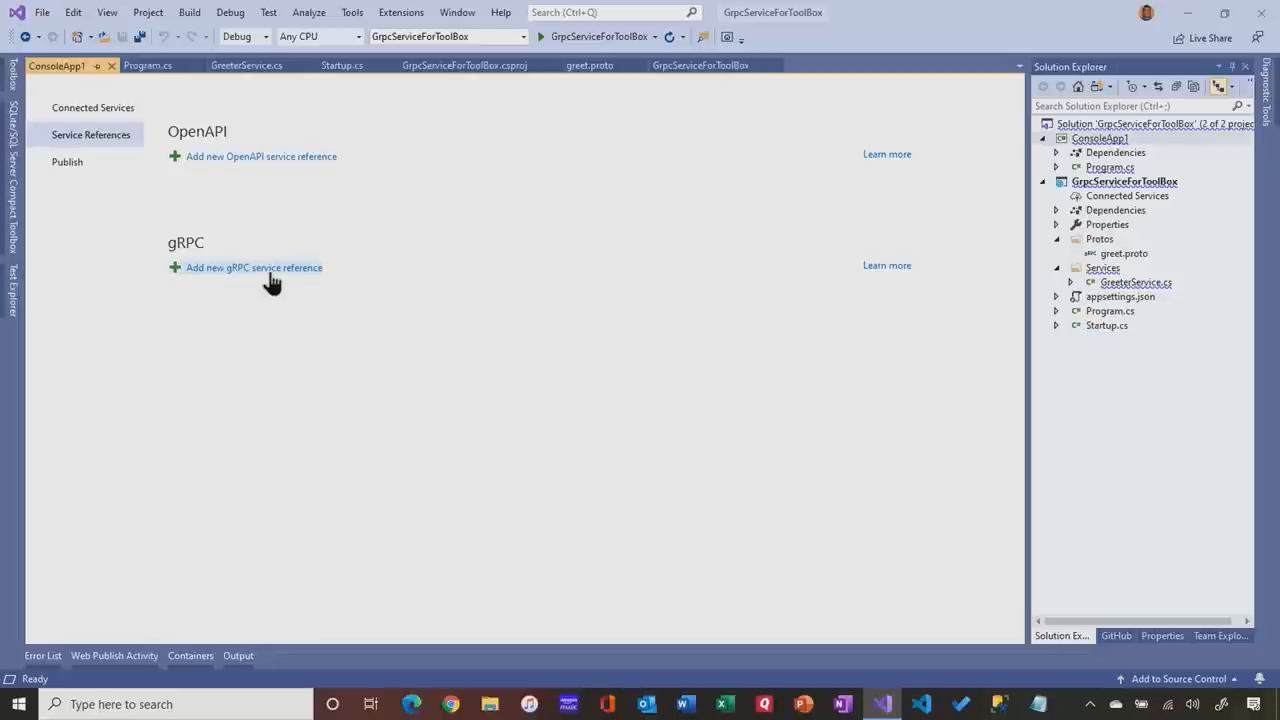
Start adding a new gRPC service reference, browse for a proto file, then dismiss the file picker
click(252, 268)
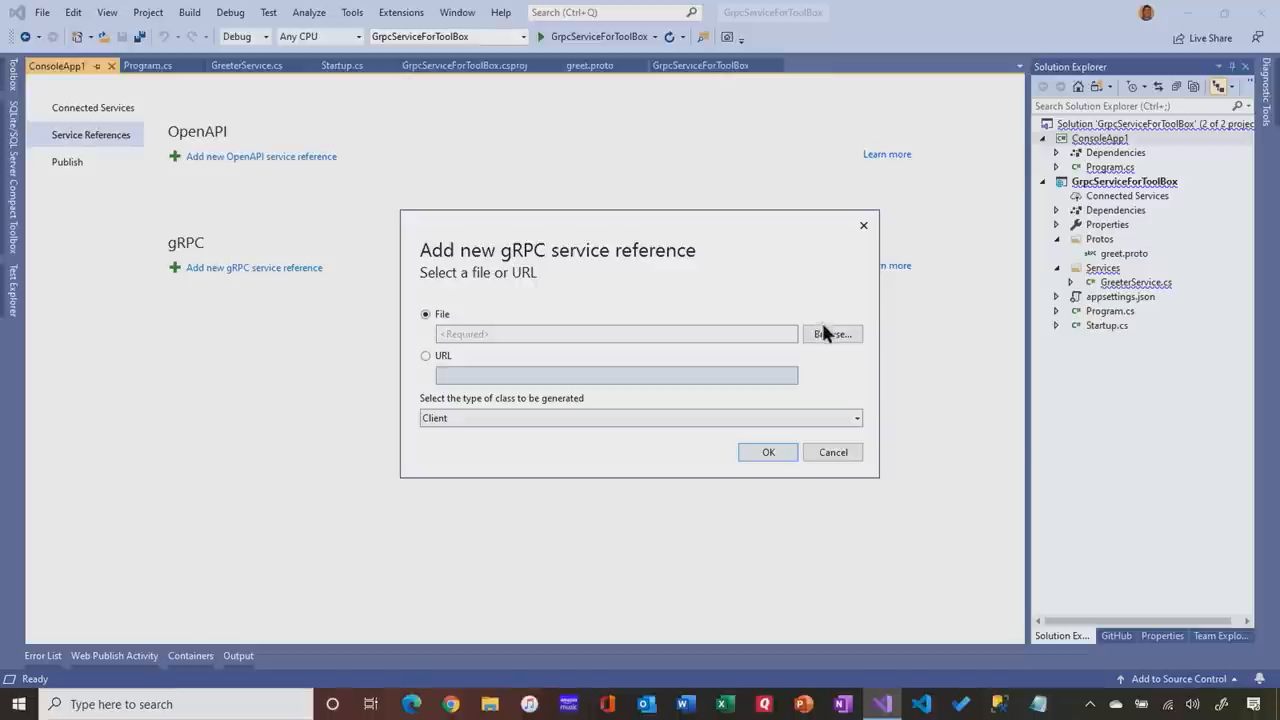
click(832, 332)
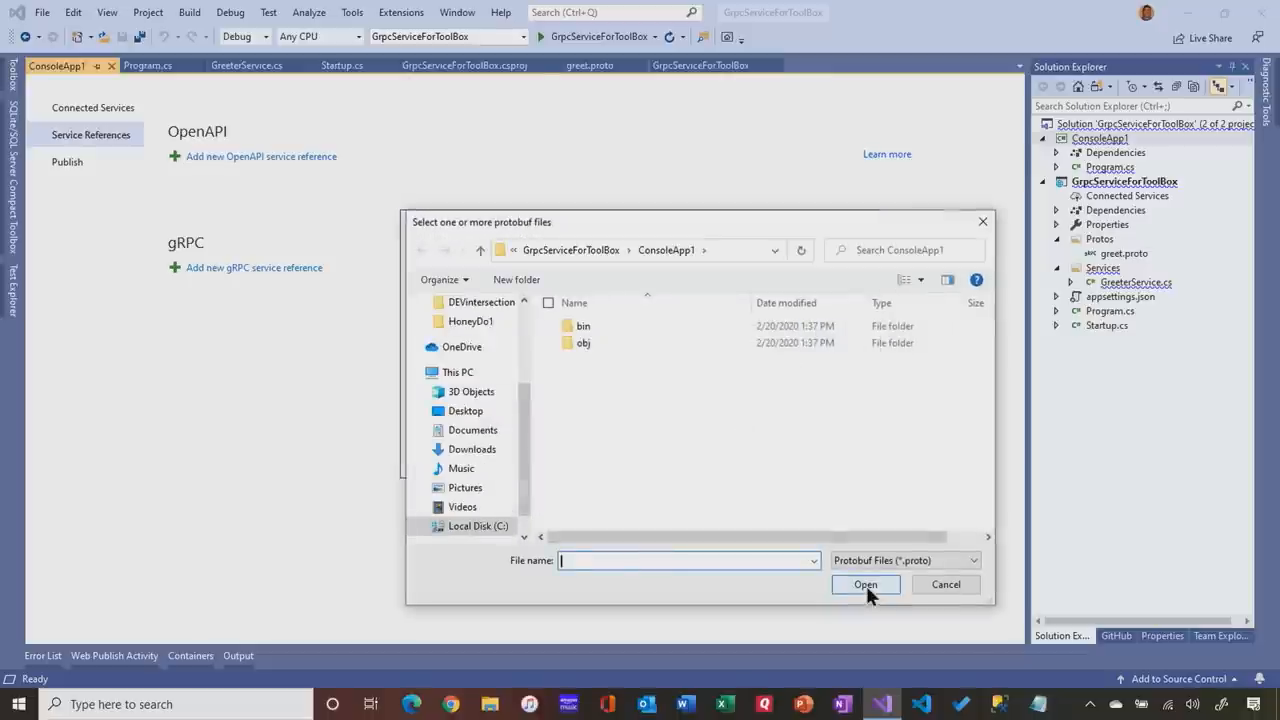
click(944, 584)
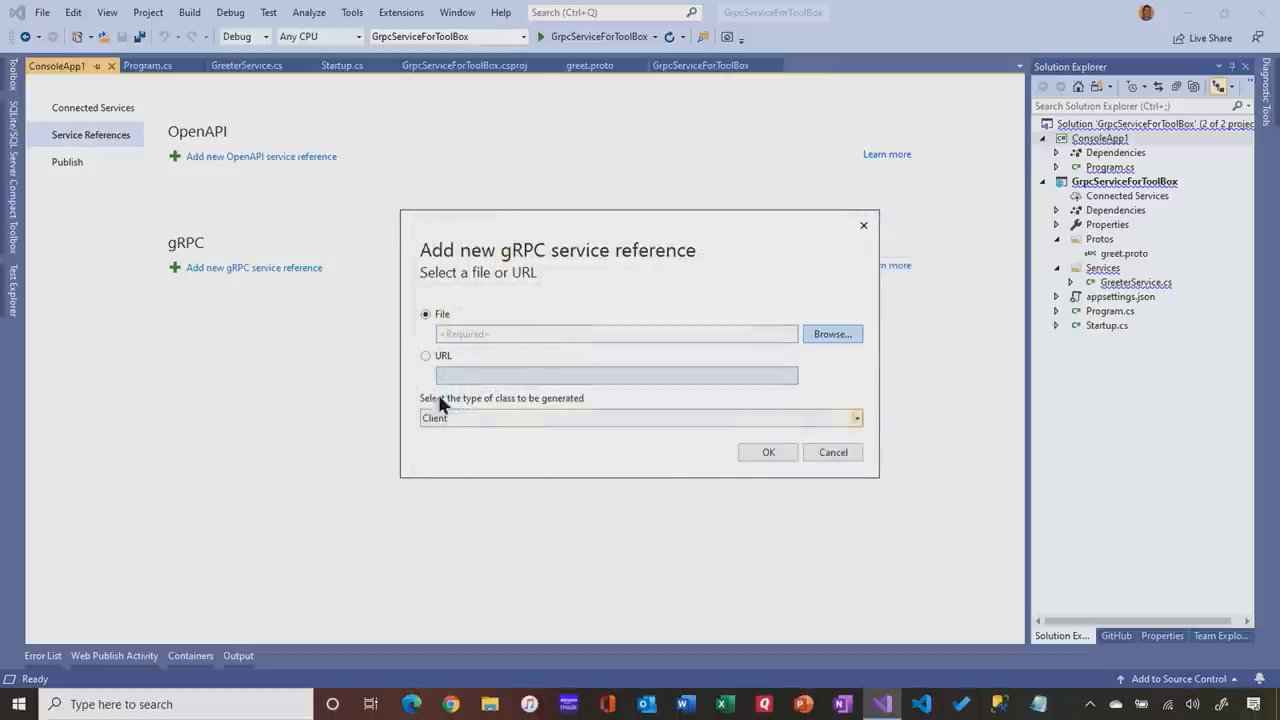